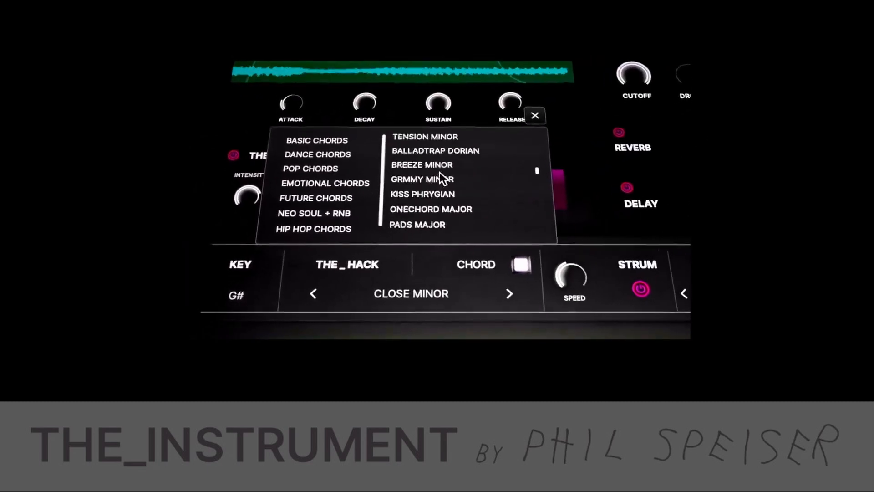
- Audition the 808 presets and load the BS CHILIPEPPER bass preset
left_click(534, 115)
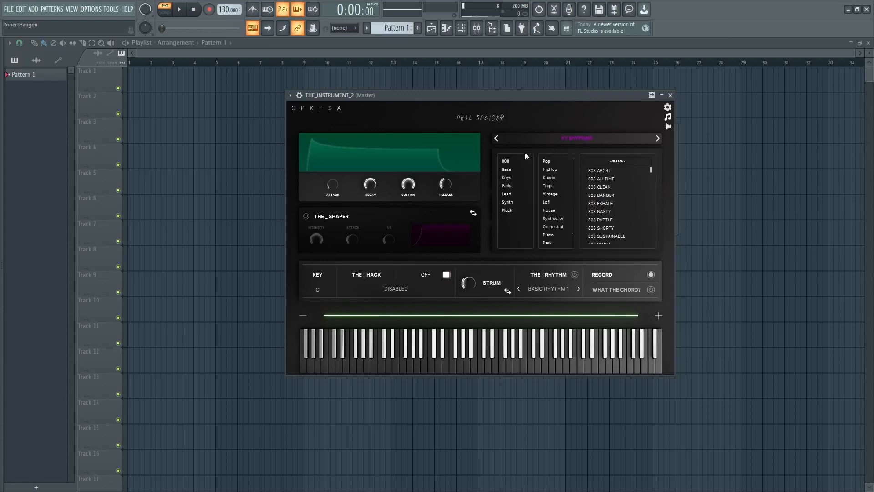
mouse_move(515, 163)
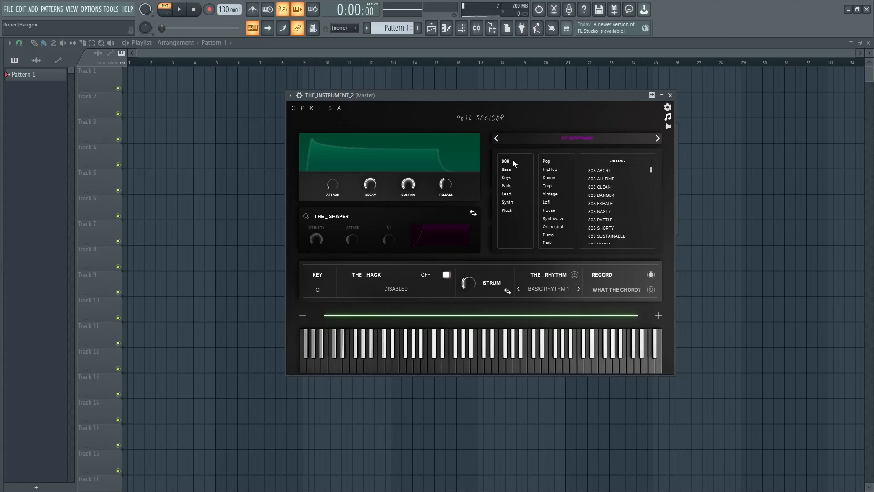
left_click(506, 161)
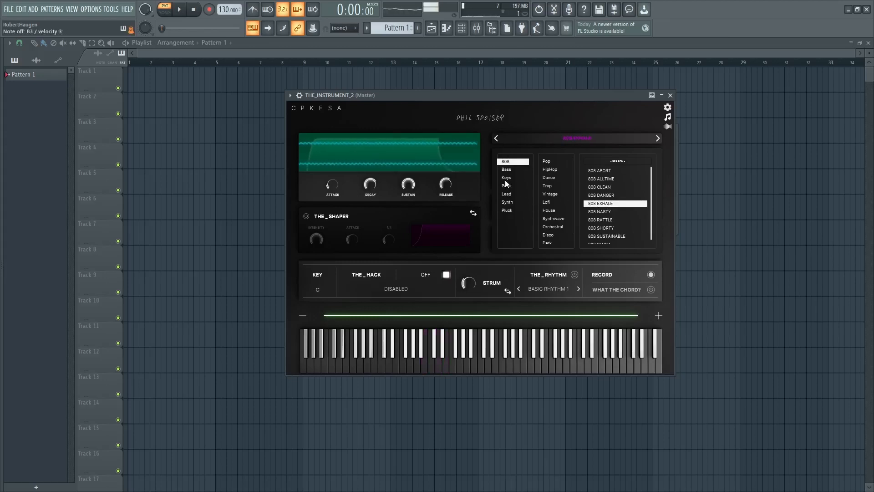
left_click(505, 169)
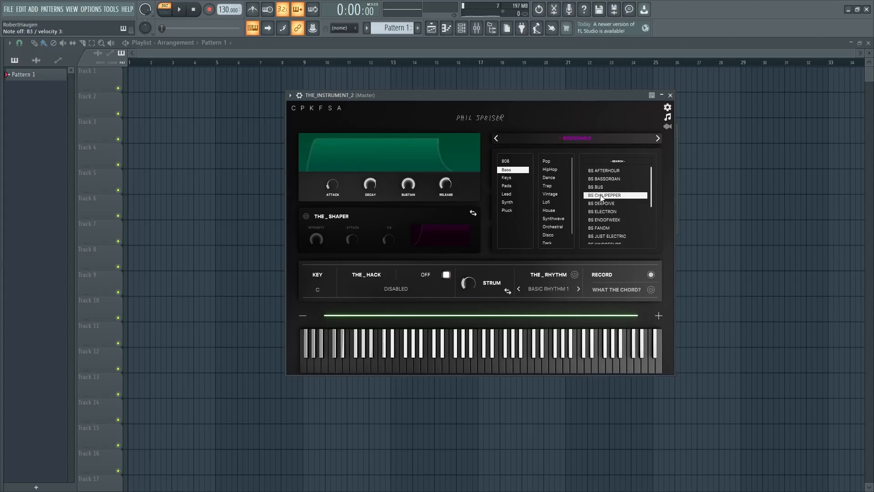
left_click(438, 351)
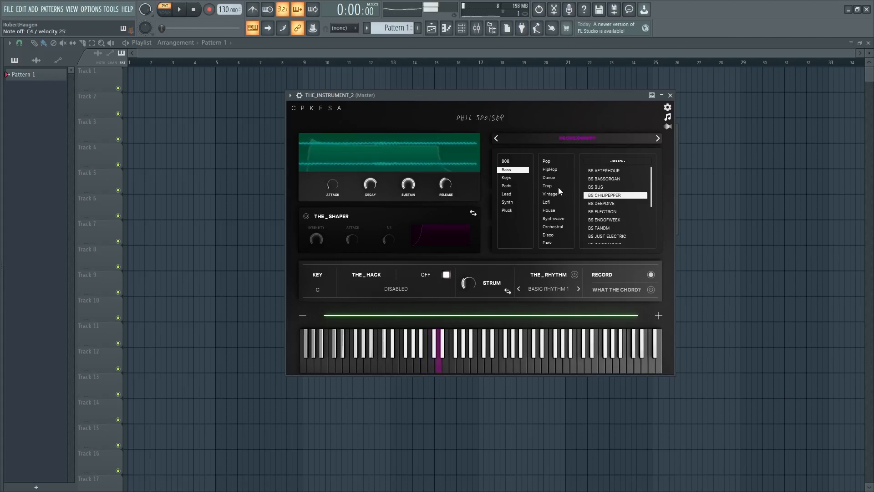
- Browse keys and pads, load LD CADDILAC lead, then bring up the pluck presets
left_click(506, 177)
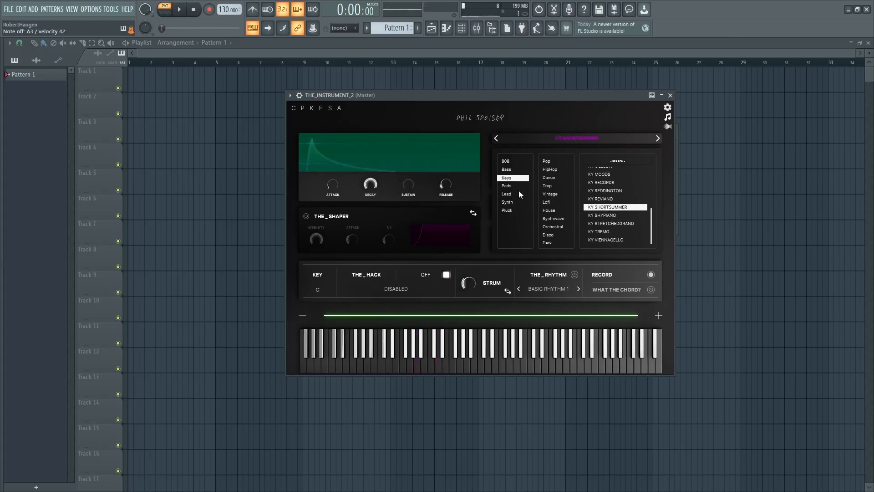
left_click(506, 185)
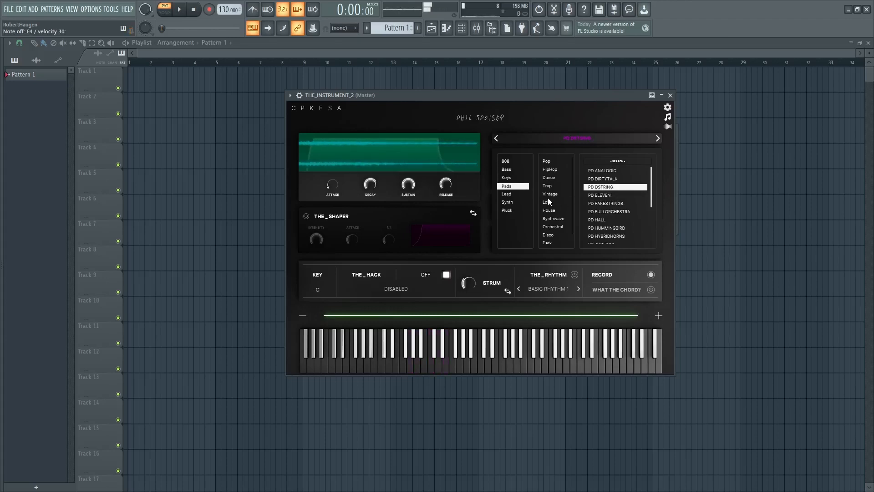
left_click(507, 193)
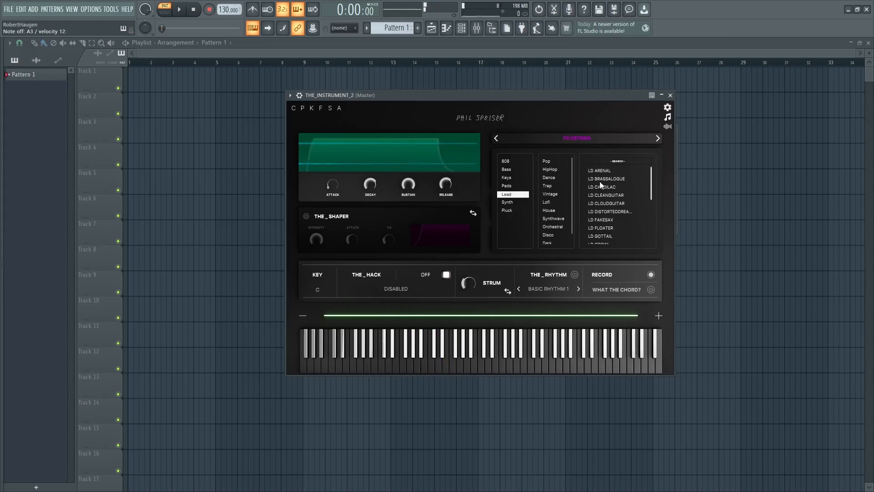
left_click(606, 187)
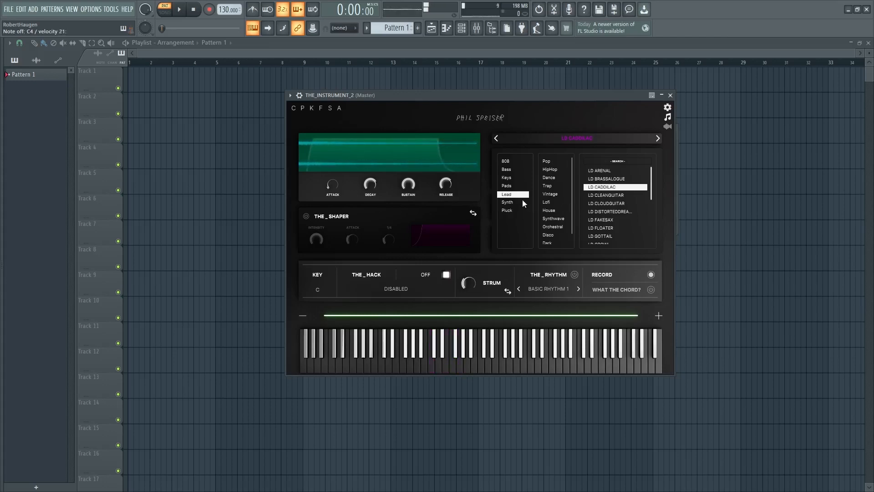
left_click(507, 201)
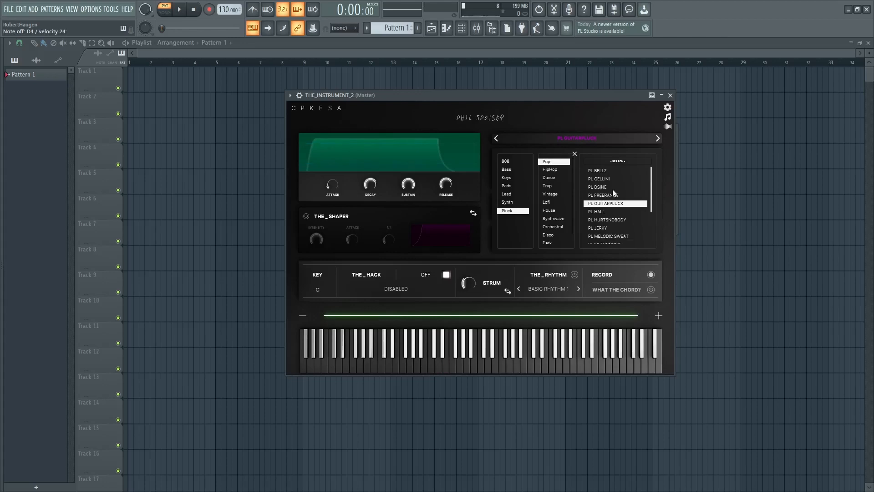
- Filter plucks by Hip Hop, Dance and House, loading PL BELLZ, then return to keys
left_click(549, 169)
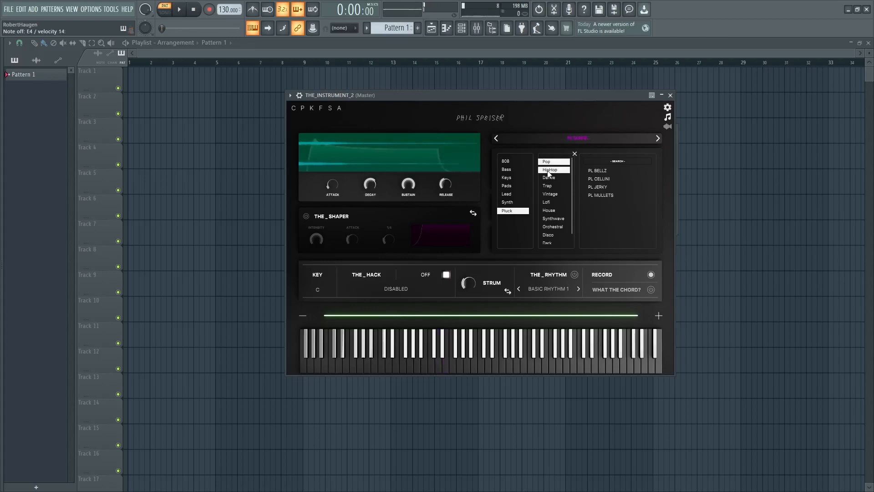
left_click(596, 171)
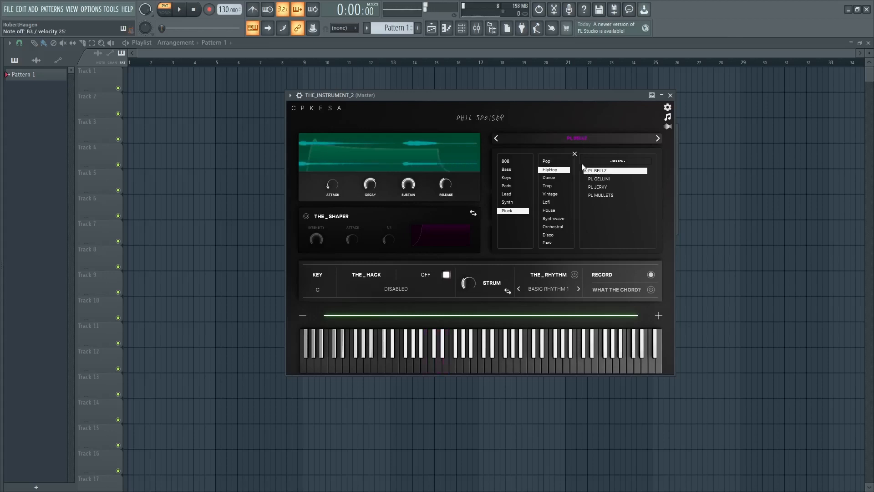
left_click(548, 177)
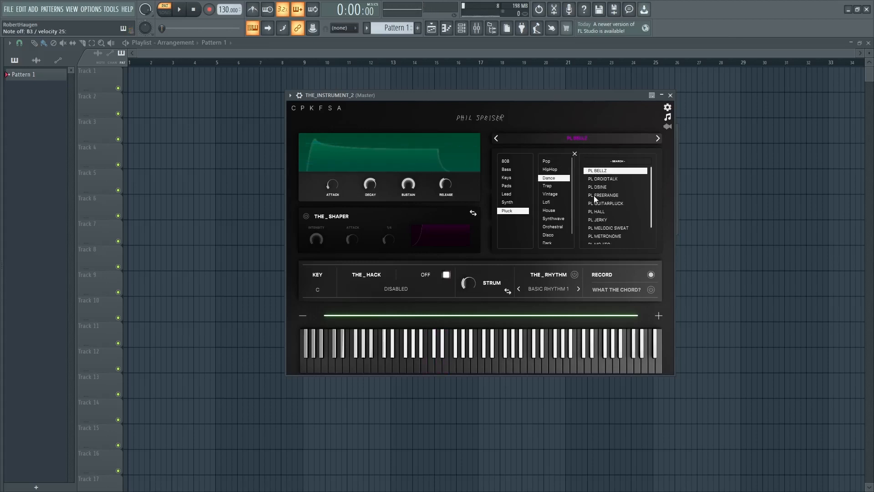
left_click(603, 195)
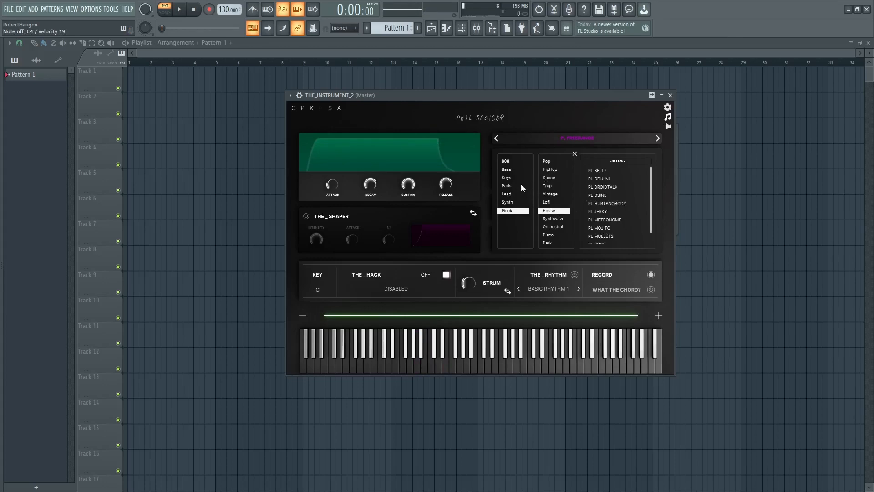
left_click(505, 177)
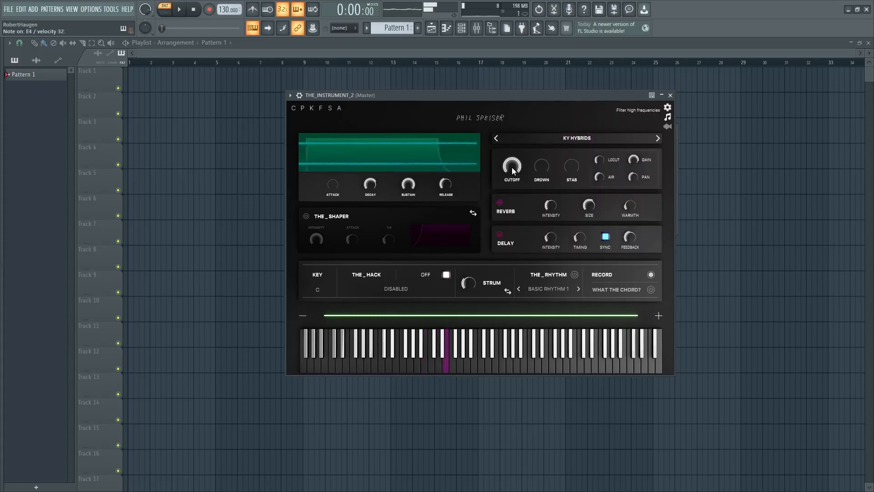
- Adjust cutoff, push drown to 54% then down to 5%, and tweak stab
left_click_drag(512, 167, 512, 189)
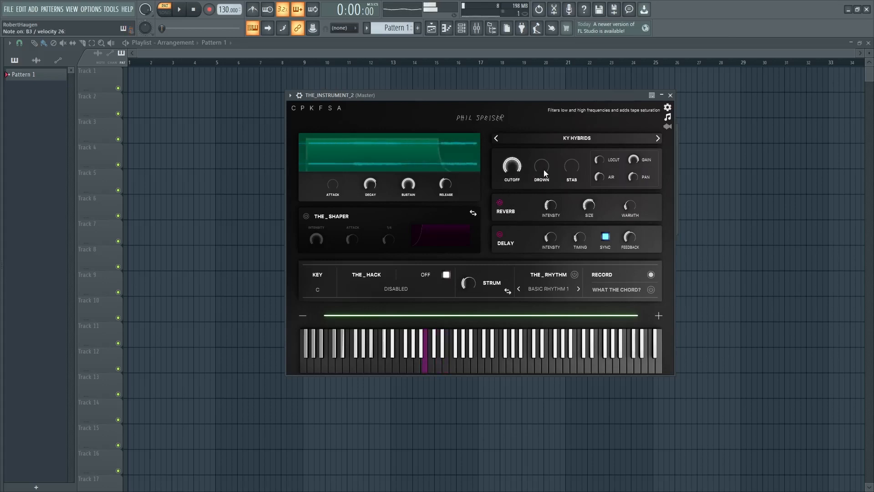
left_click_drag(541, 167, 542, 161)
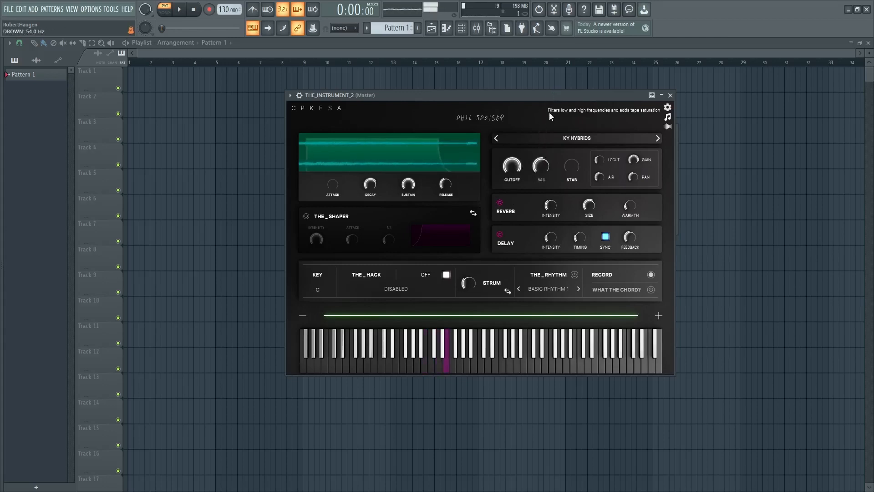
left_click_drag(540, 166, 559, 179)
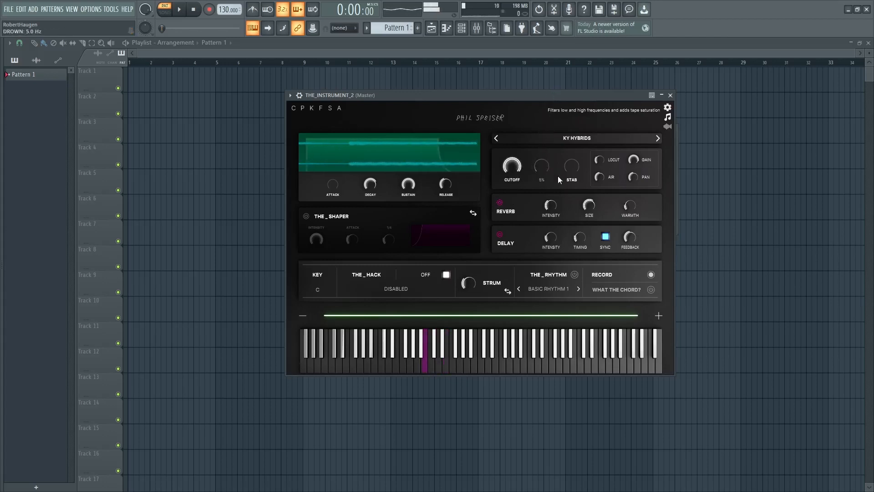
left_click_drag(570, 167, 570, 156)
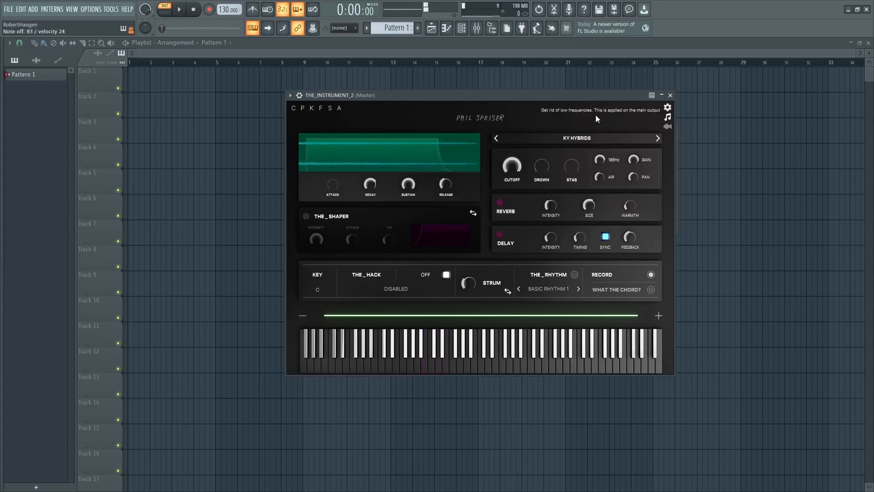
- Reset low cut to minimum, raise gain to 0 dB, cut air 3 dB, adjust reverb size
left_click_drag(599, 160, 599, 173)
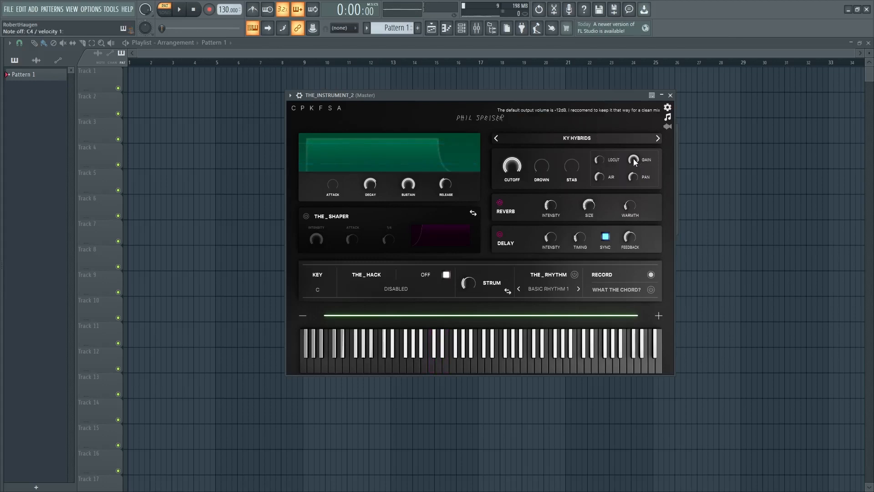
left_click_drag(633, 160, 634, 178)
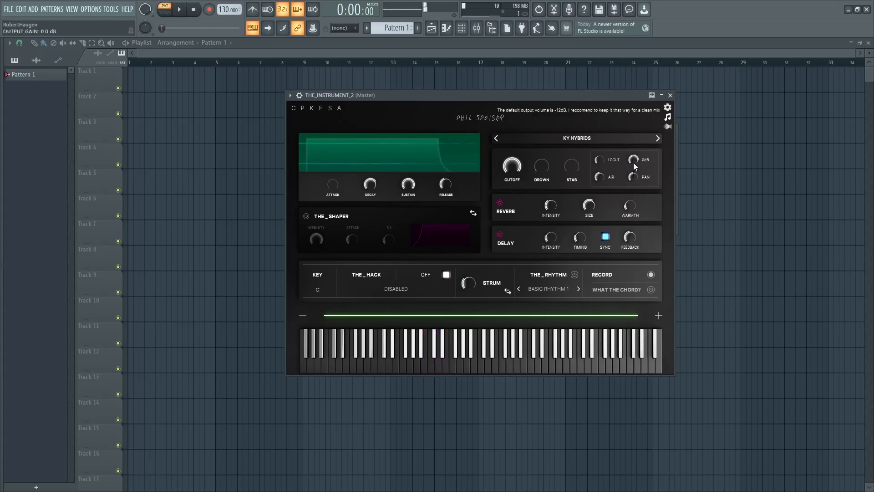
left_click(424, 351)
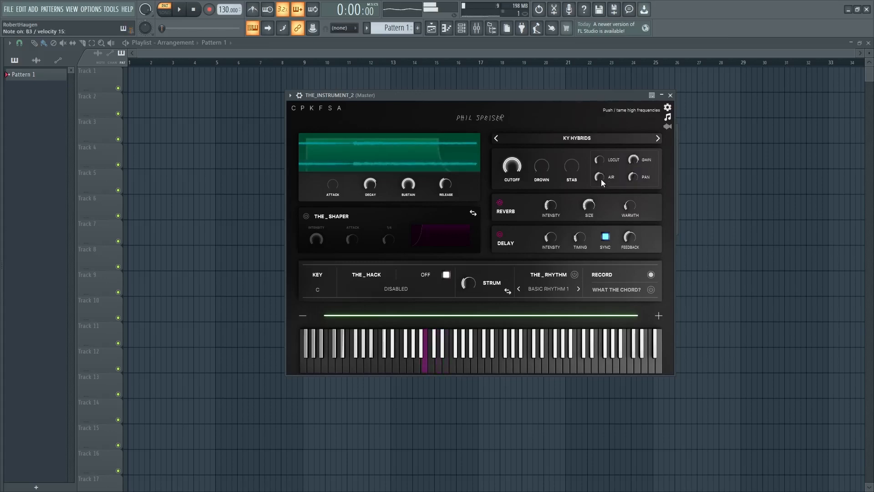
left_click_drag(598, 177, 599, 173)
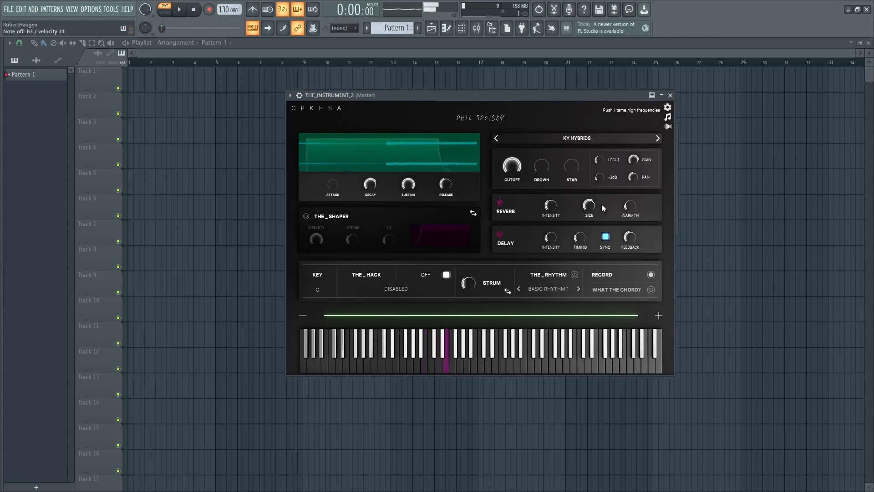
left_click_drag(599, 177, 599, 167)
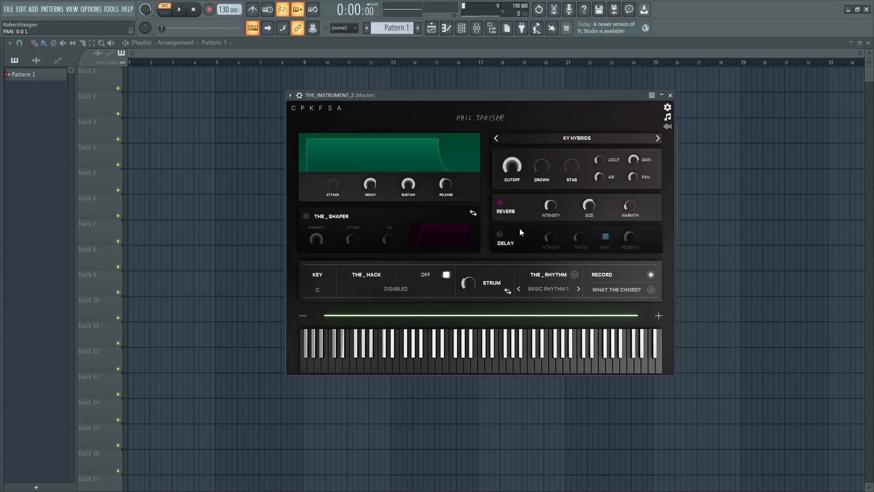
- Dial reverb intensity to about 48%, then tweak reverb size and warmth damping
left_click(437, 354)
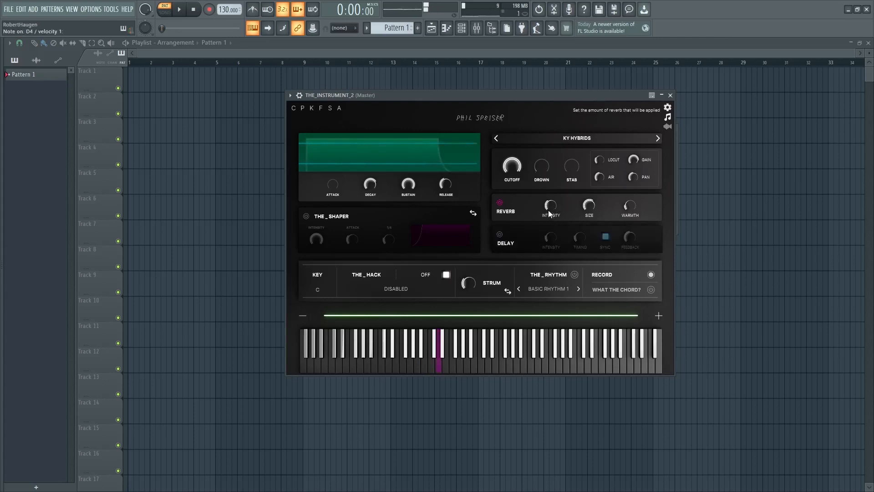
left_click_drag(549, 205, 551, 229)
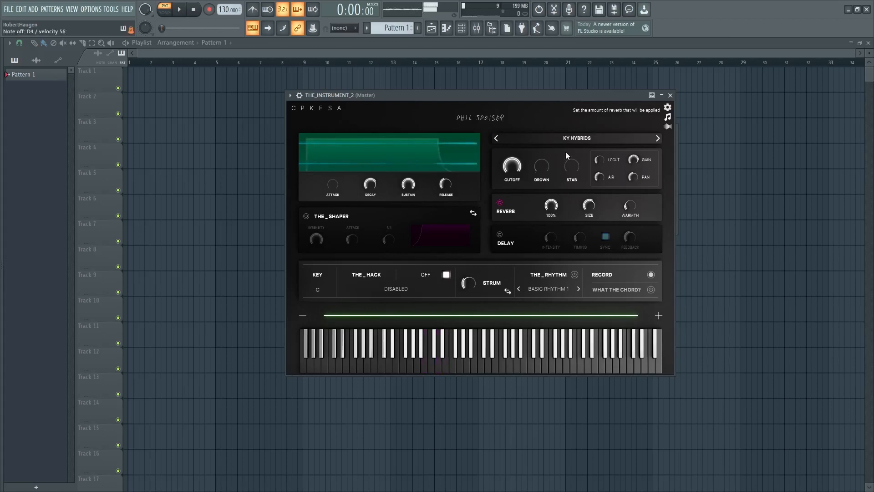
left_click_drag(550, 206, 550, 223)
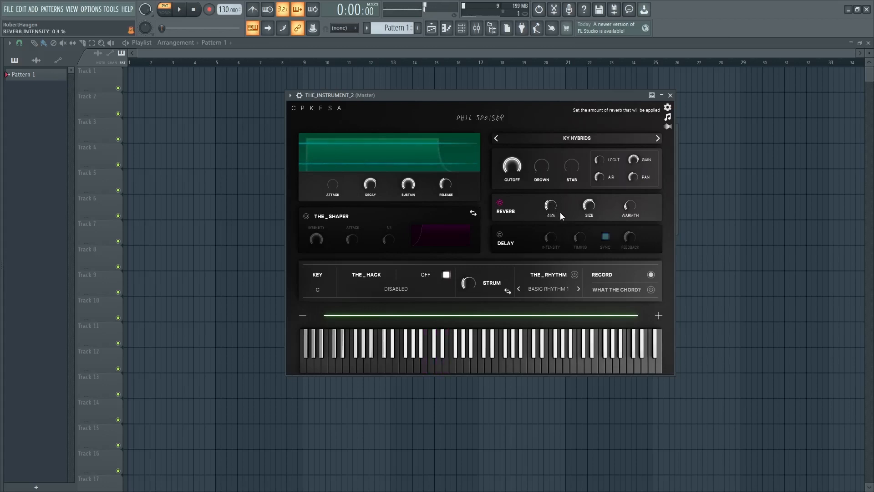
left_click_drag(550, 205, 550, 223)
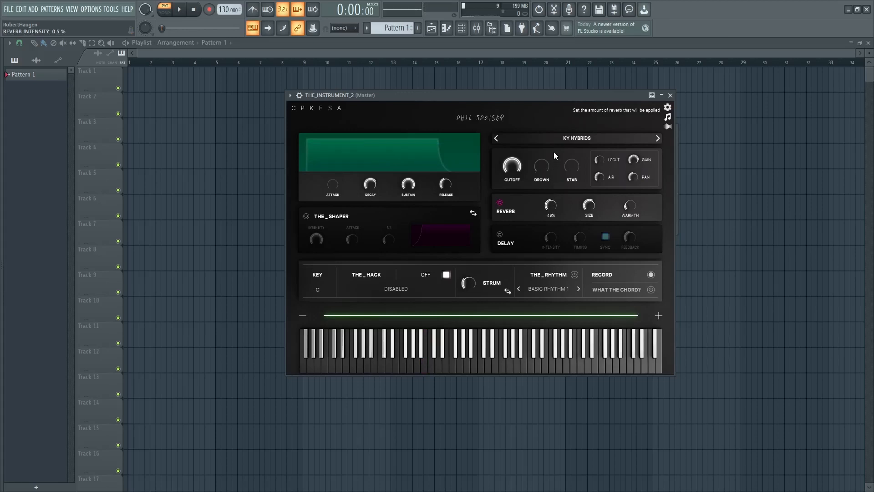
left_click_drag(588, 205, 588, 195)
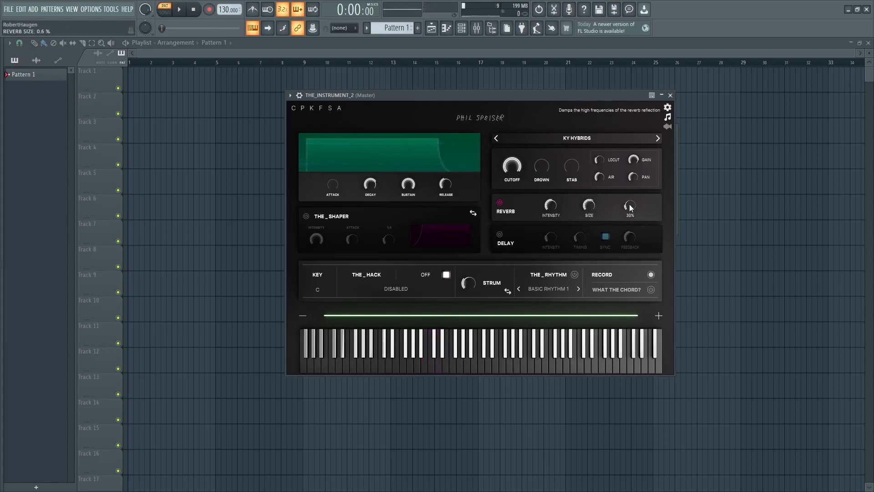
left_click_drag(629, 205, 628, 184)
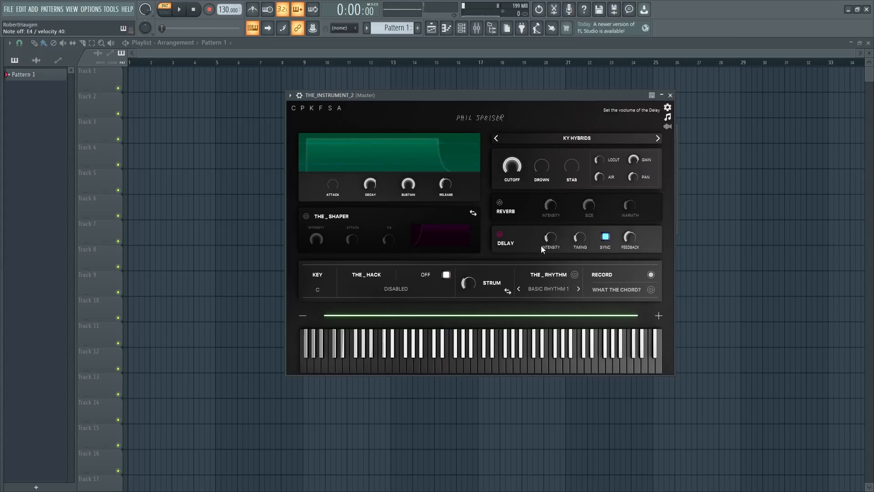
- Switch reverb off, enable delay and change its intensity
left_click_drag(550, 237, 550, 223)
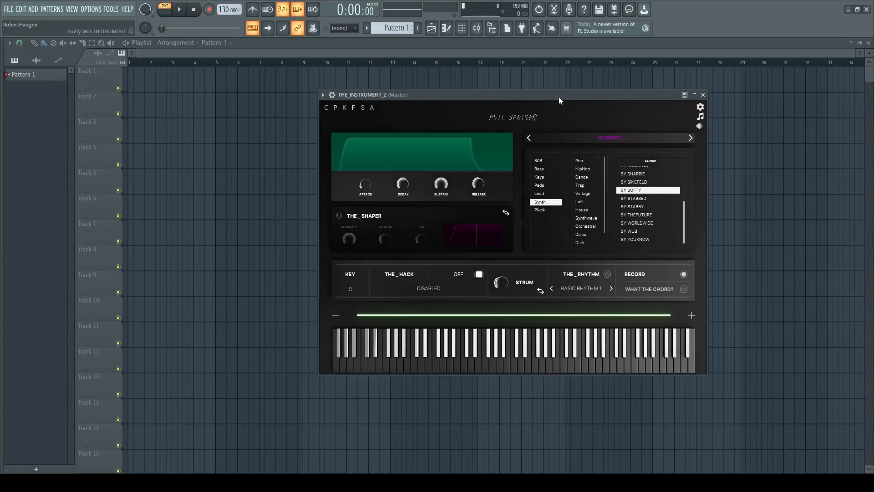
- Preview SY SOFTY, tweak attack, lengthen release, and enable THE_SHAPER at intensity 0.4
left_click_drag(560, 94, 568, 94)
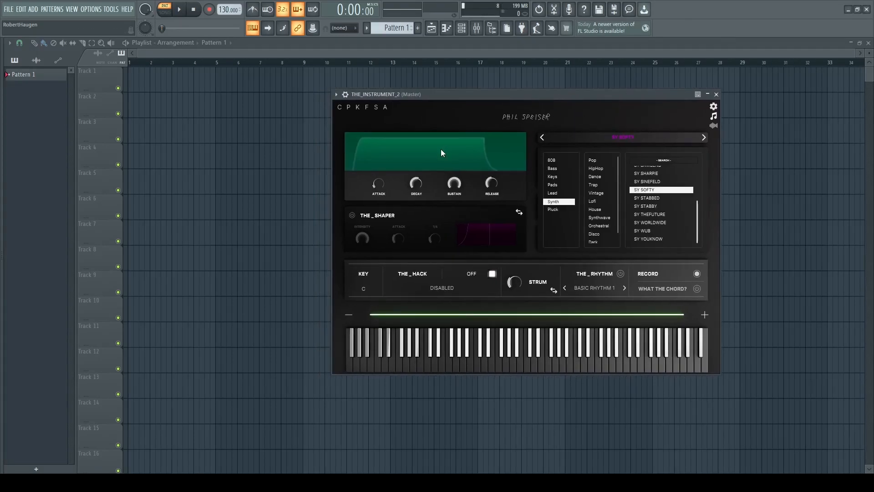
left_click(491, 351)
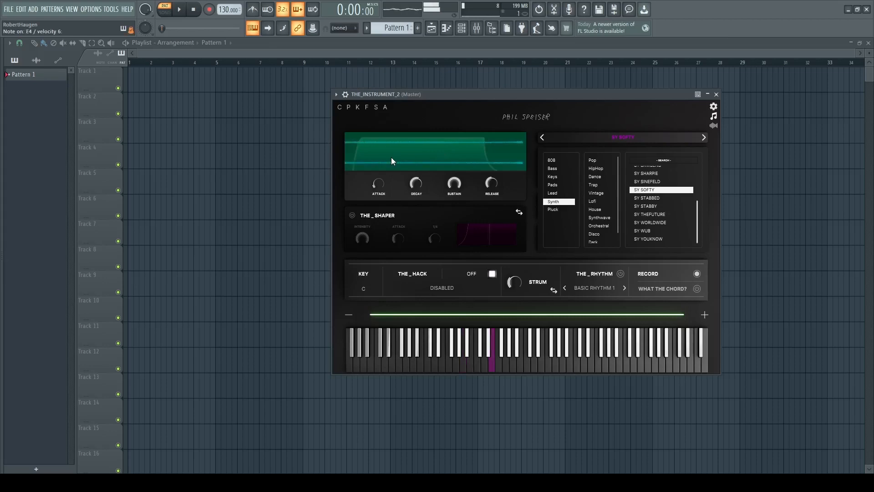
mouse_move(378, 185)
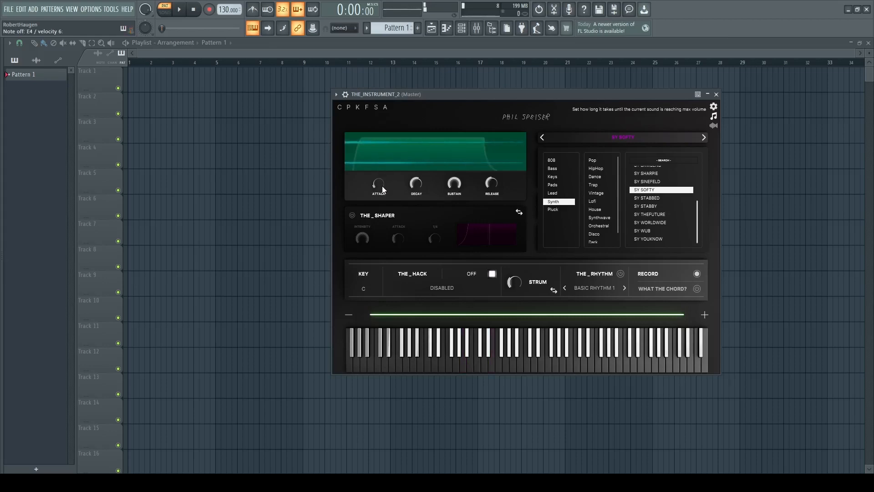
left_click(491, 357)
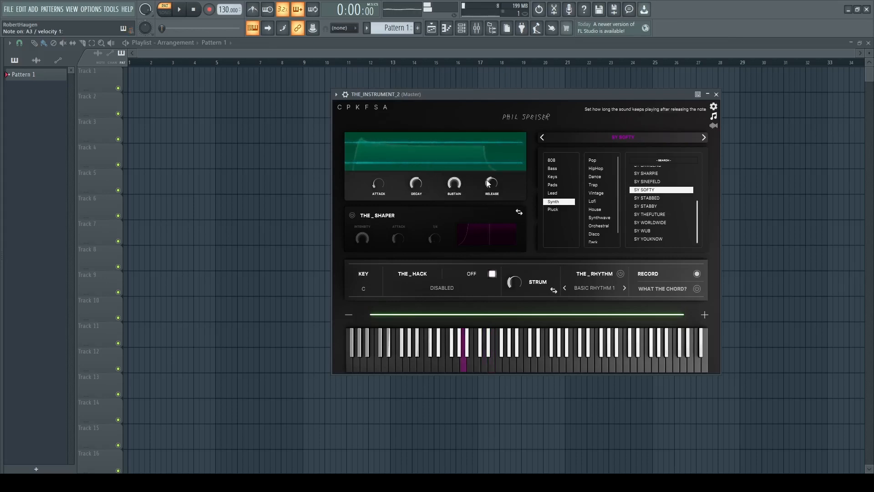
left_click_drag(491, 184, 491, 146)
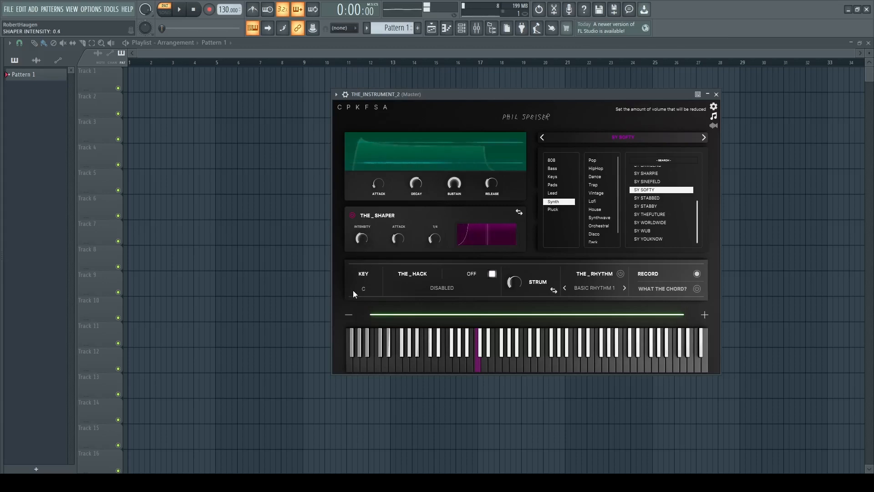
- Tweak THE_SHAPER's volume reduction, curve attack and timing while playing SY SOFTY notes
left_click(466, 357)
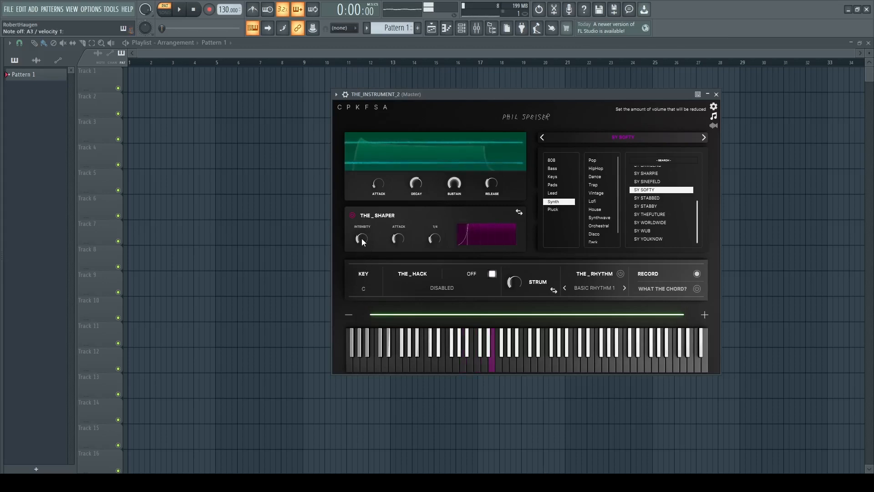
left_click_drag(361, 238, 368, 212)
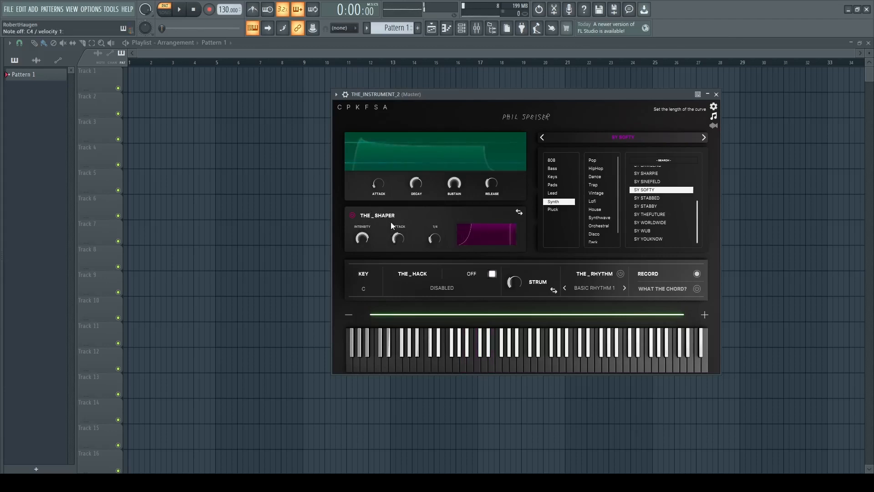
left_click(463, 348)
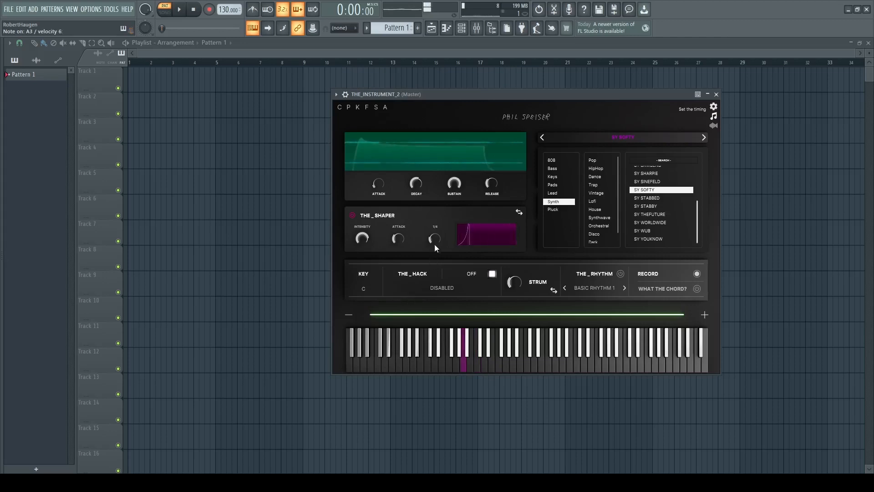
left_click_drag(435, 239, 435, 228)
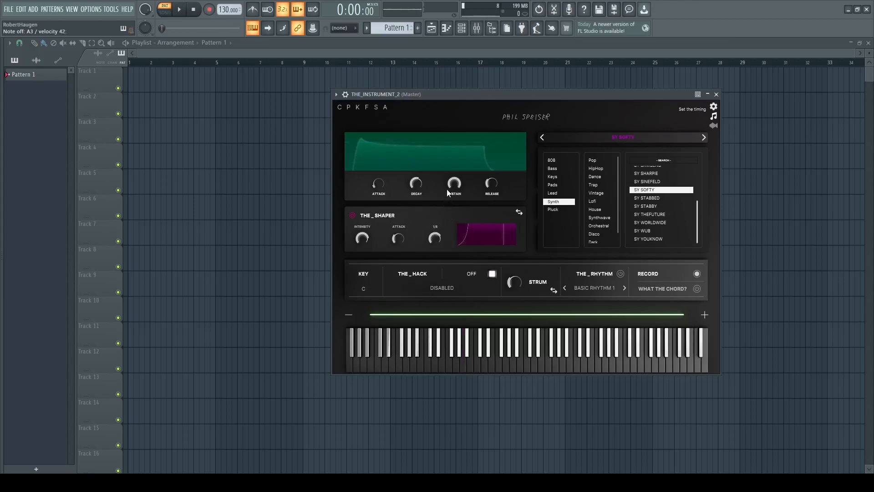
left_click(491, 351)
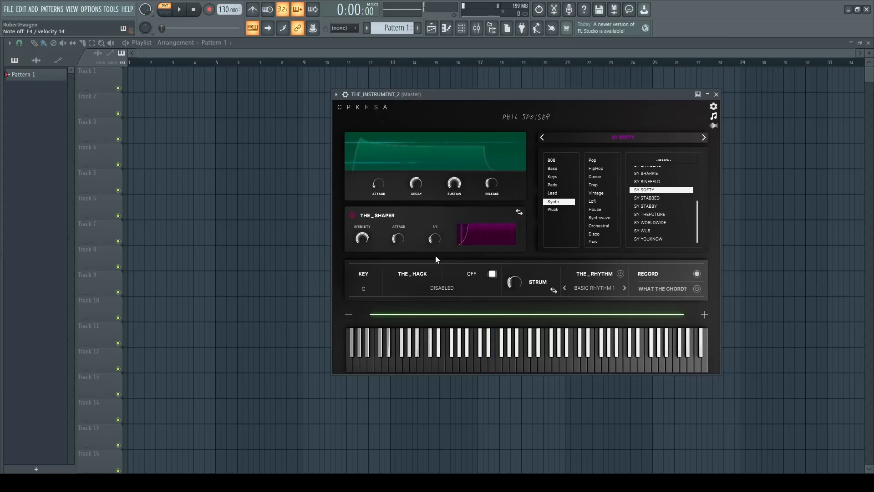
left_click(490, 351)
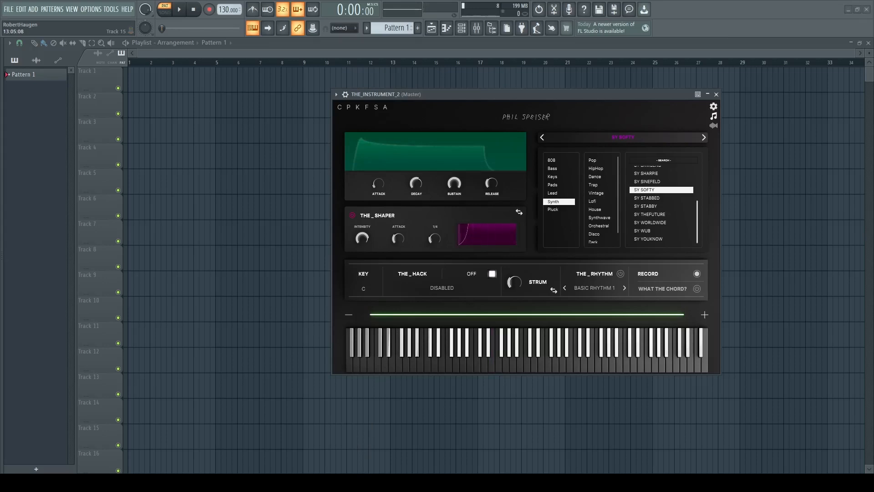
- Load KY HOUSEPIANO, try Harmonic Minor, Cinematic Major, Emotional Major, then Emotional Minor chords
left_click(551, 177)
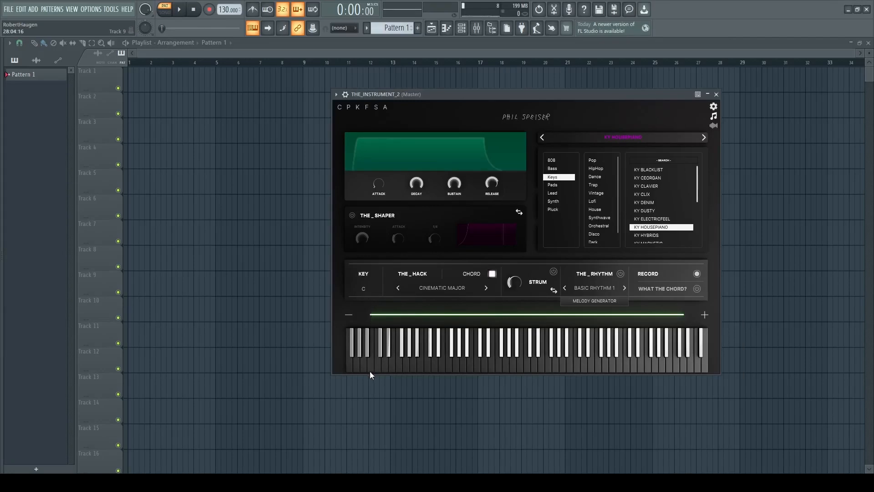
left_click(441, 288)
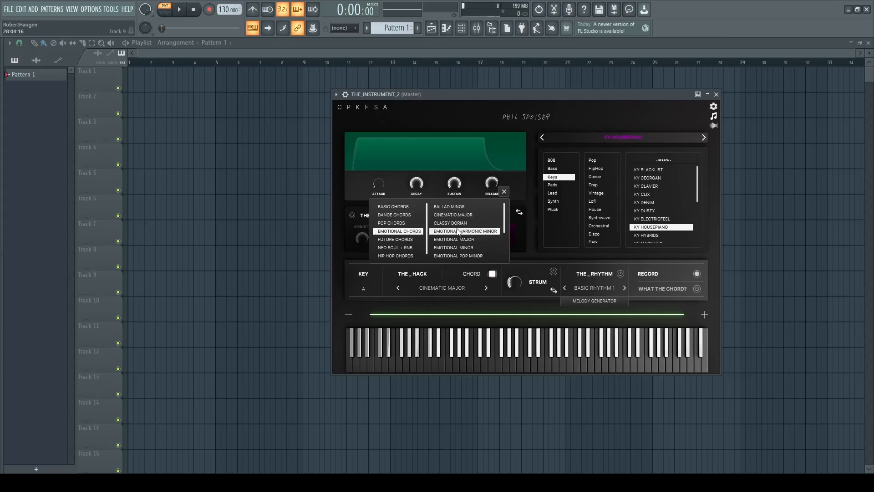
left_click(464, 231)
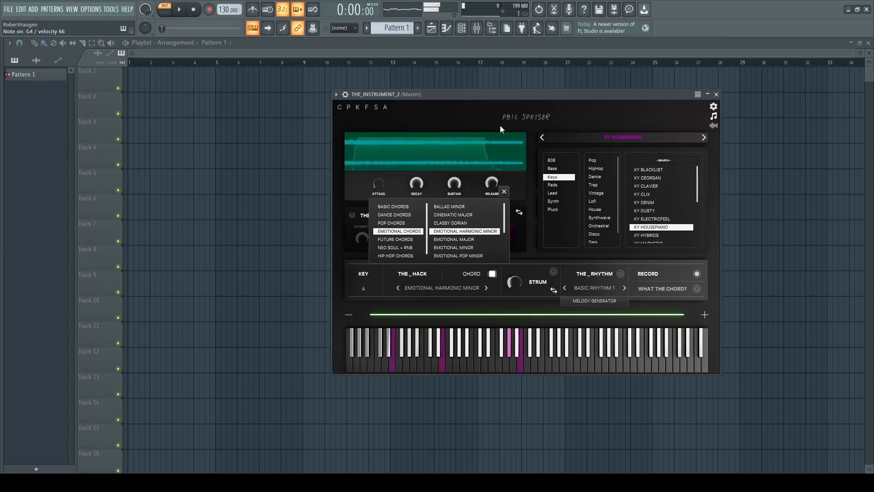
left_click(453, 214)
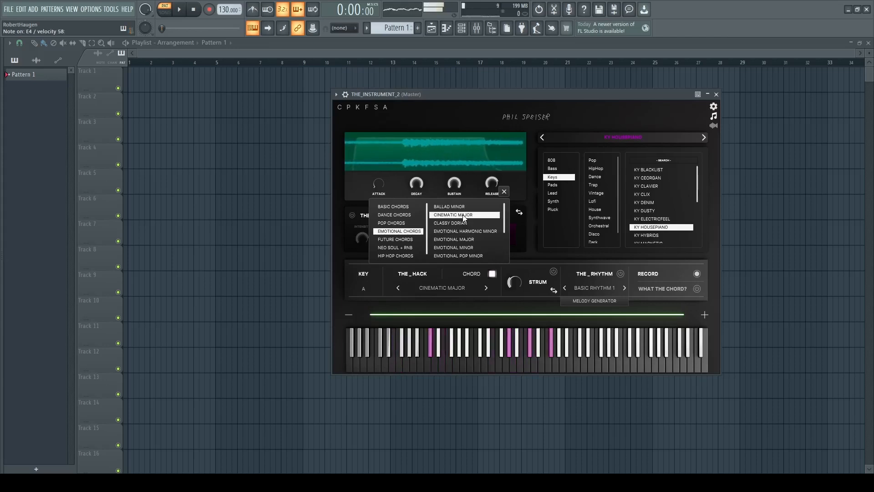
left_click(454, 239)
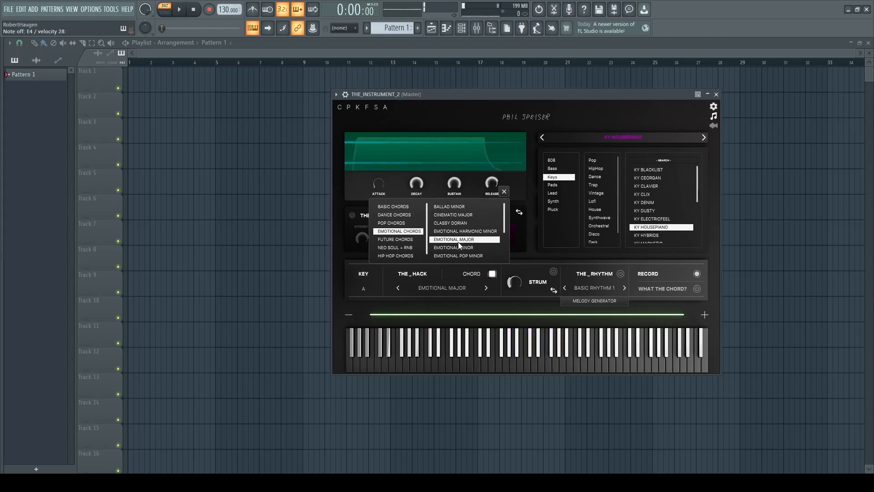
left_click(452, 247)
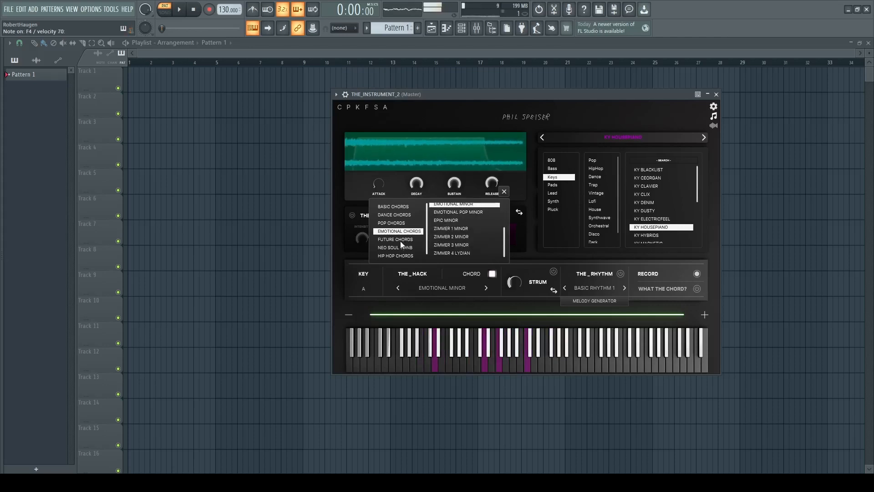
- Try two Future Chords sets and load the Lofi KY ELECTRICFEEL keys sound
left_click(395, 239)
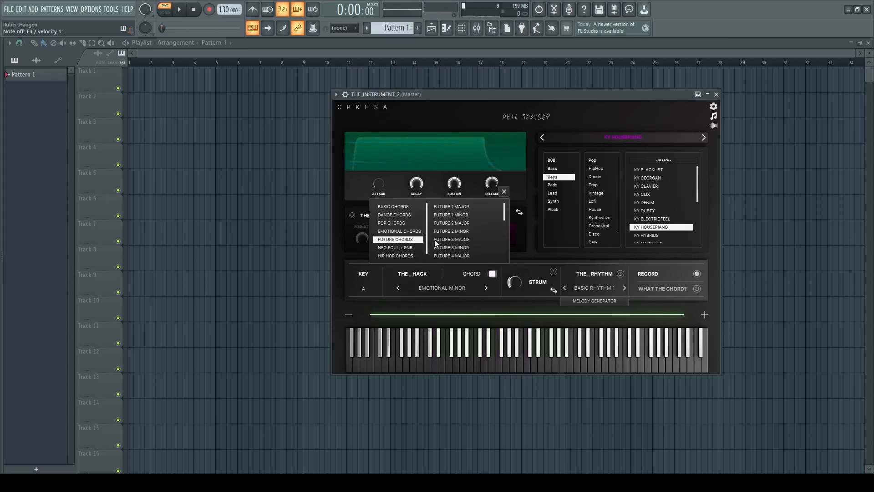
left_click(451, 231)
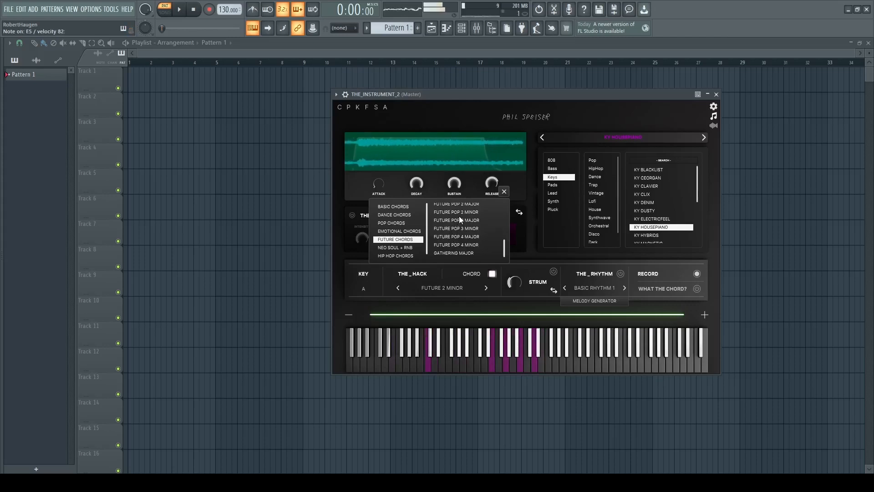
left_click(455, 220)
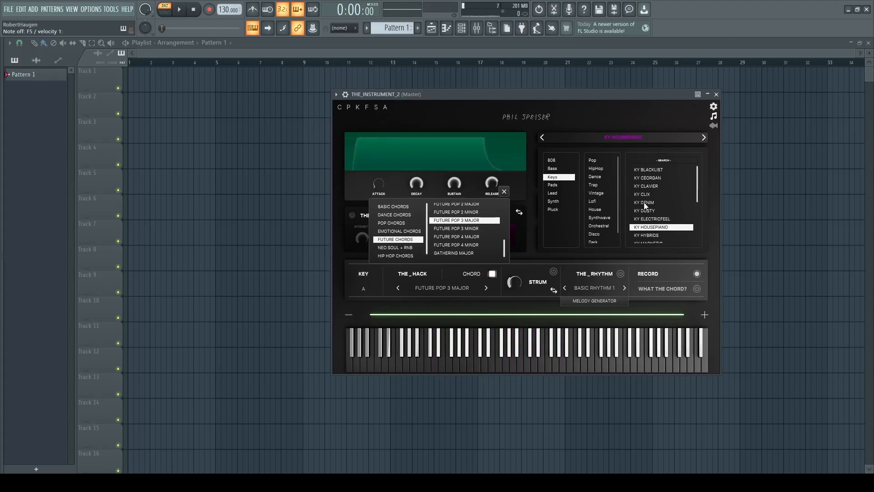
left_click(646, 202)
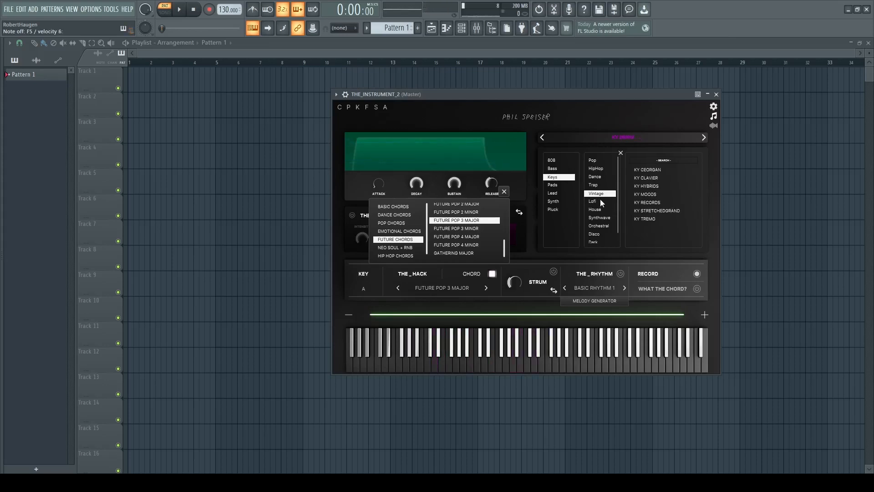
left_click(591, 201)
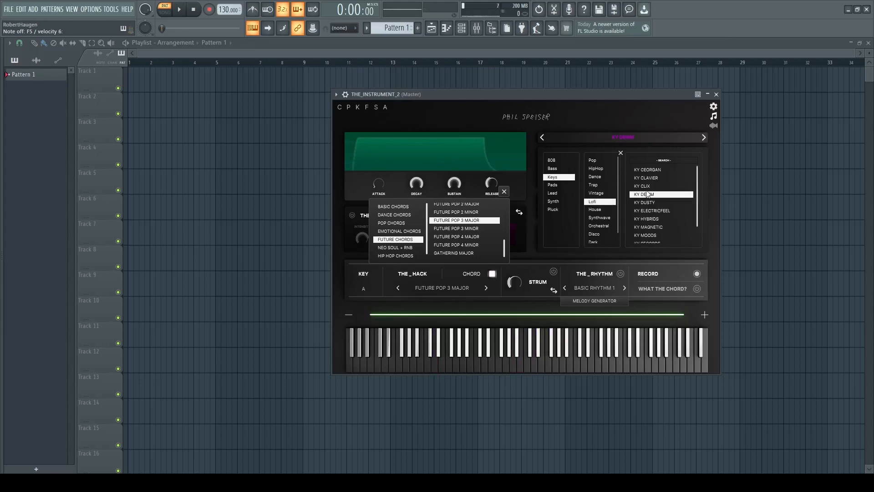
left_click(651, 211)
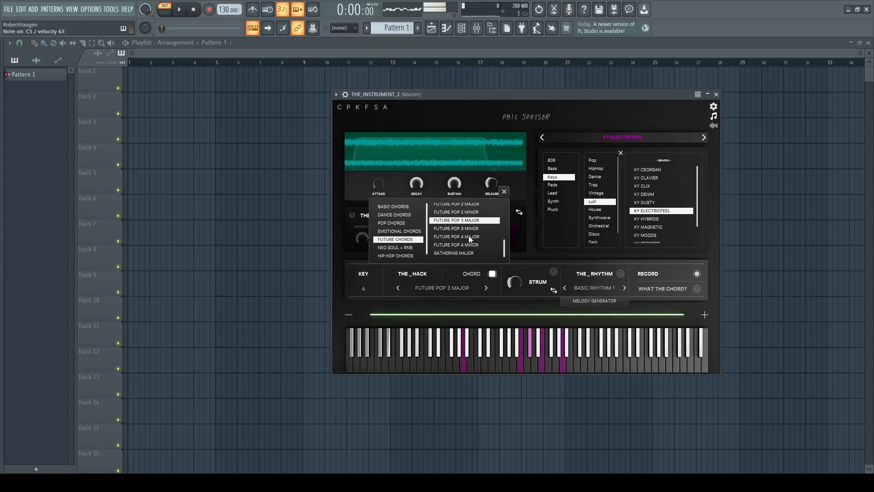
- Try Future Pop 4 Minor, then Neo Soul + RnB Extended Major and Neo Major
left_click(456, 244)
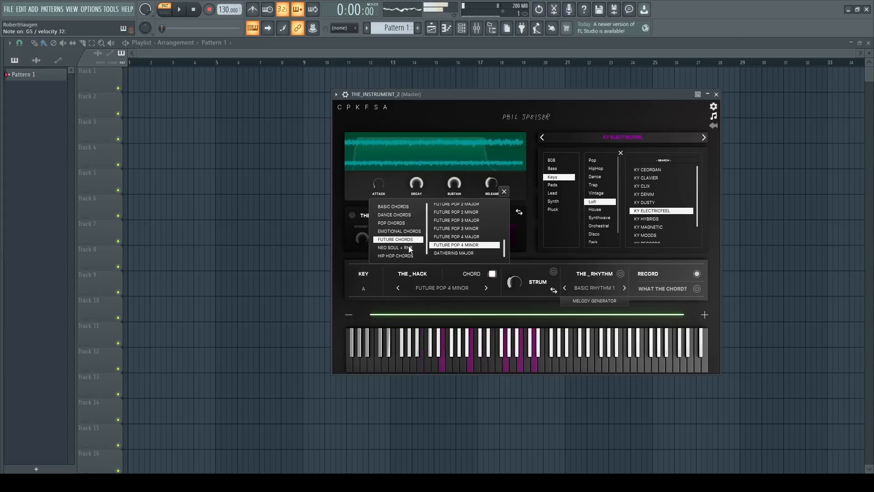
left_click(394, 247)
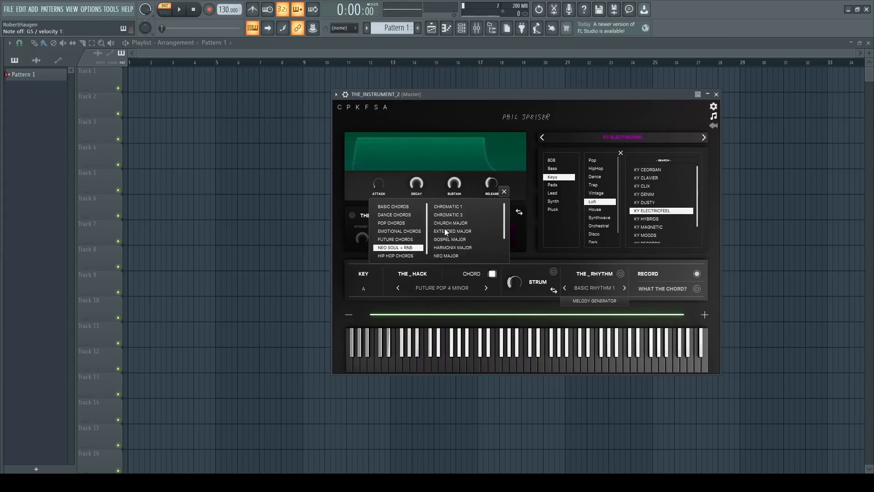
left_click(451, 231)
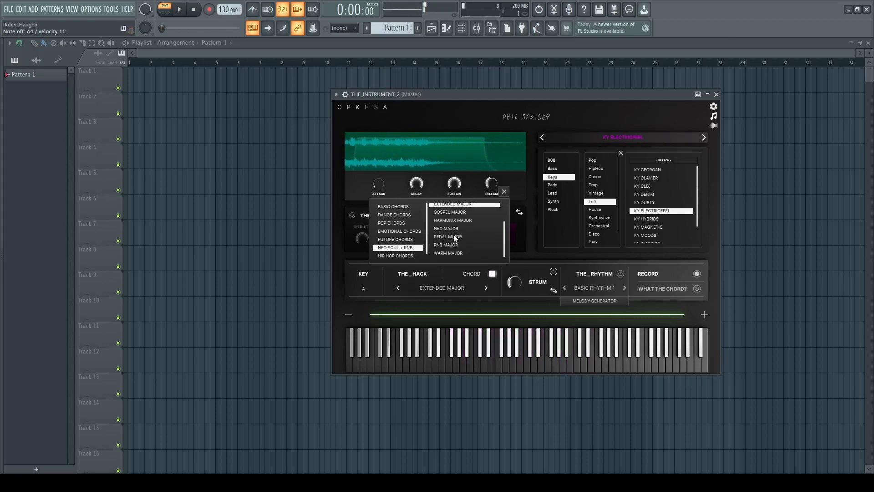
left_click(446, 229)
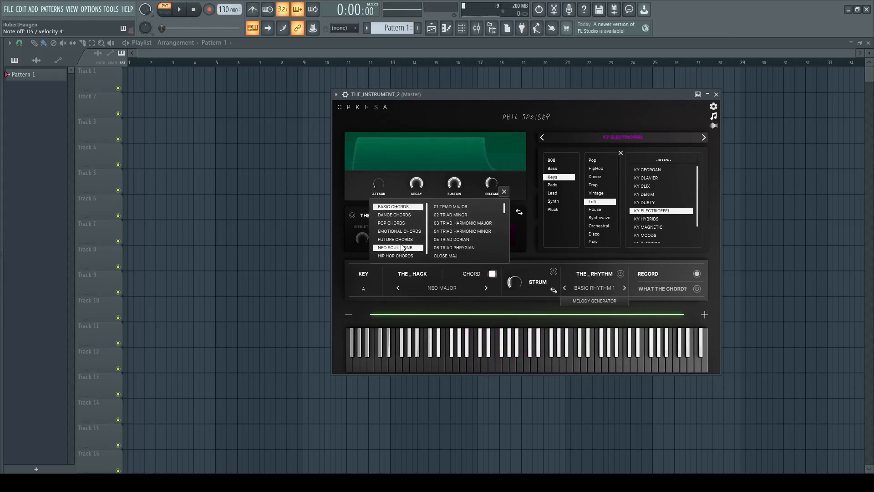
- Try 04 Triad Harmonic Minor and Inversion 1 Harmonic Minor triads, then switch to melody
left_click(462, 231)
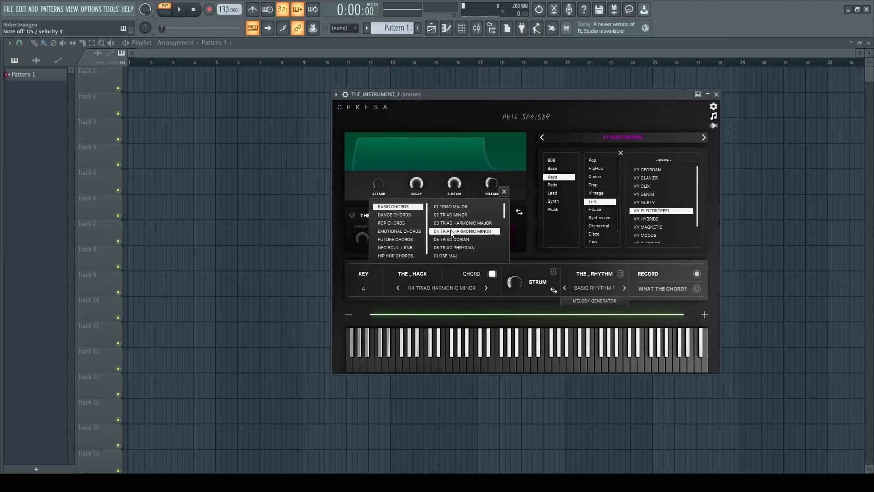
left_click(513, 346)
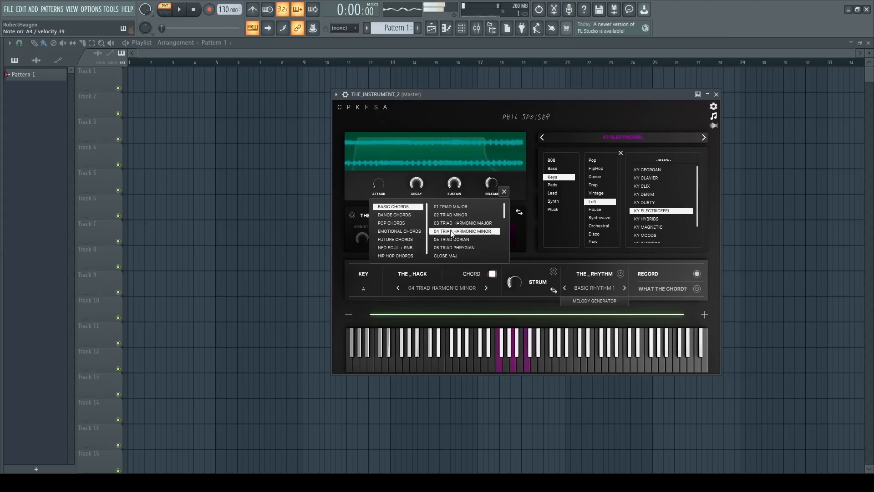
left_click(452, 214)
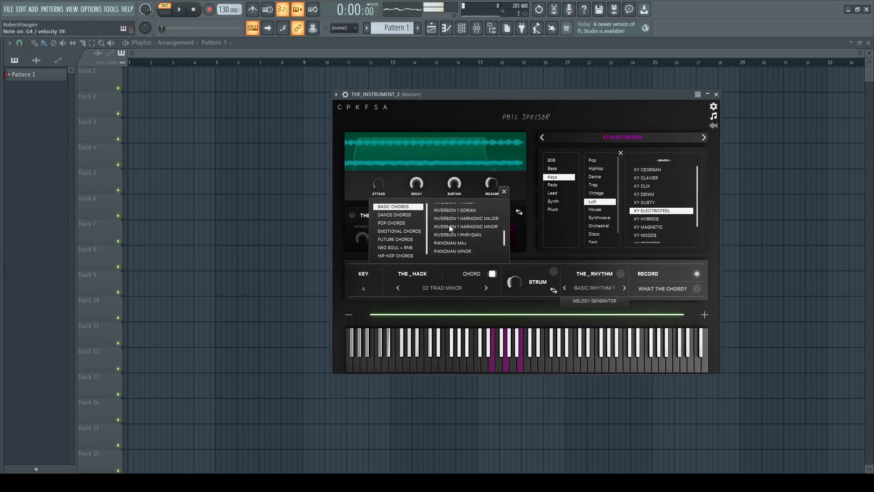
left_click(465, 226)
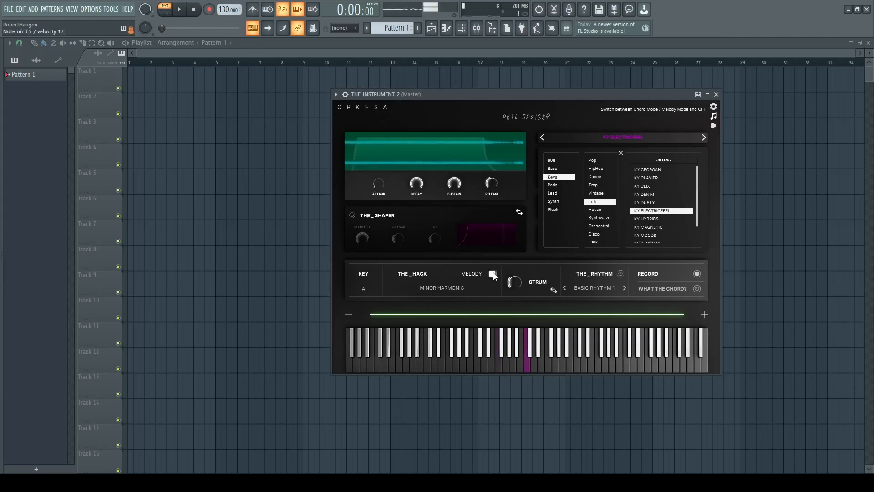
- Toggle THE_HACK mode until THE_INSTRUMENT's chord/melody generation shows Disabled
left_click(513, 357)
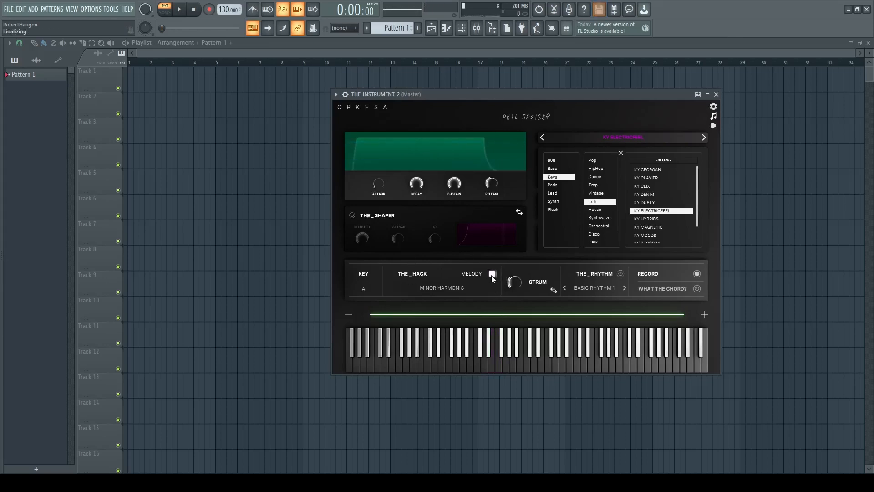
left_click(492, 274)
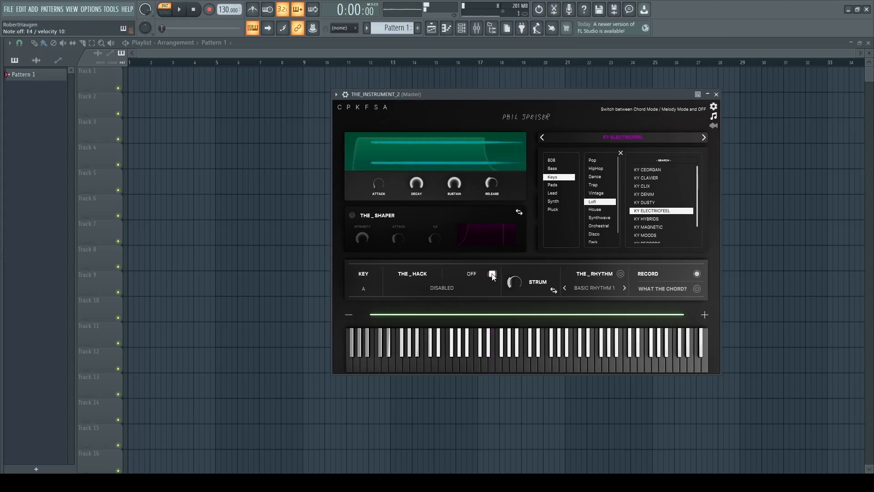
left_click(492, 354)
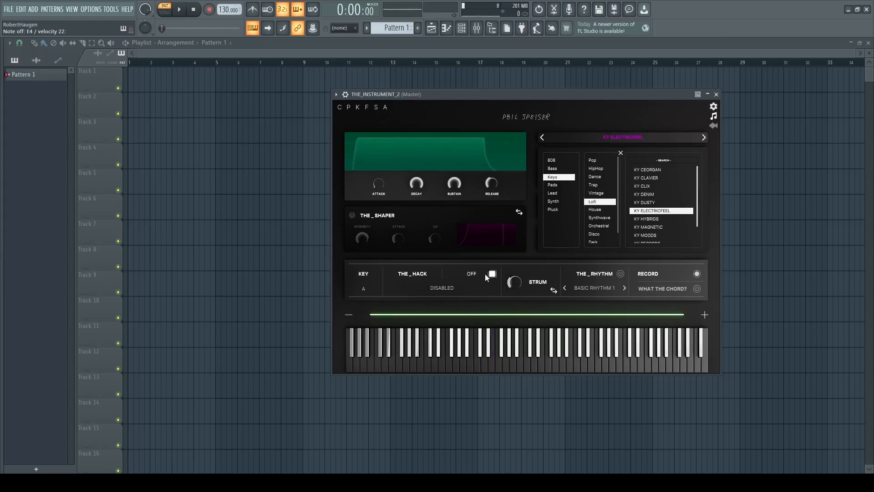
mouse_move(514, 283)
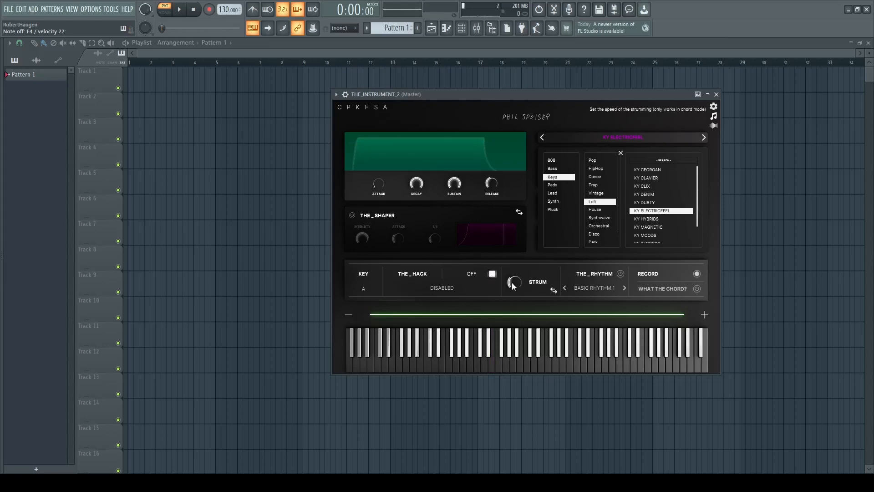
mouse_move(539, 239)
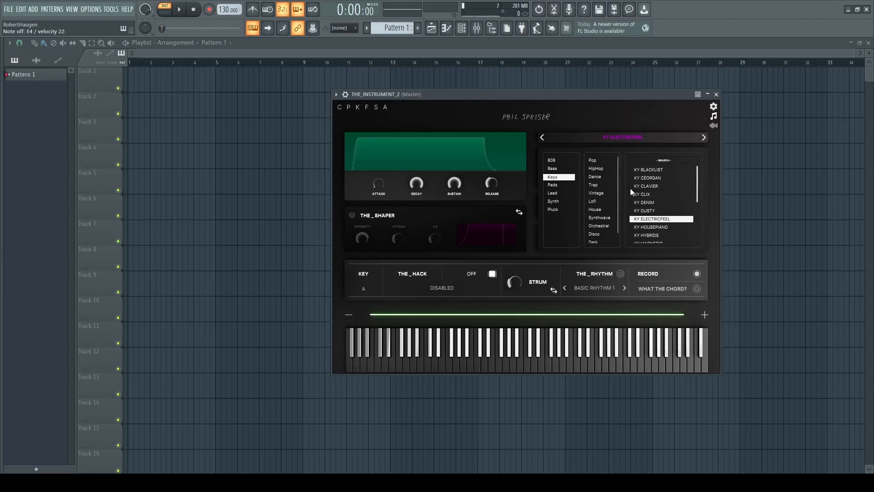
- Load the KY RECORDS keys preset, switch THE_HACK back to CHORD, and set a 1/8 up arpeggio
left_click(646, 186)
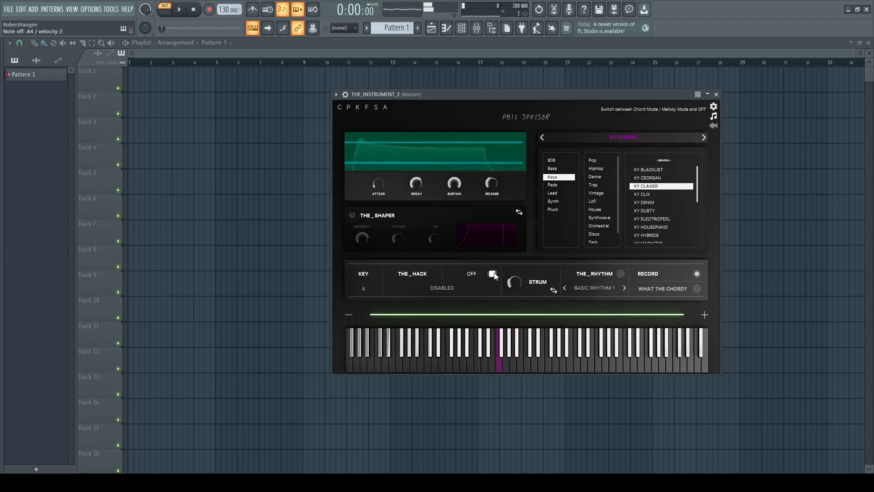
left_click(492, 274)
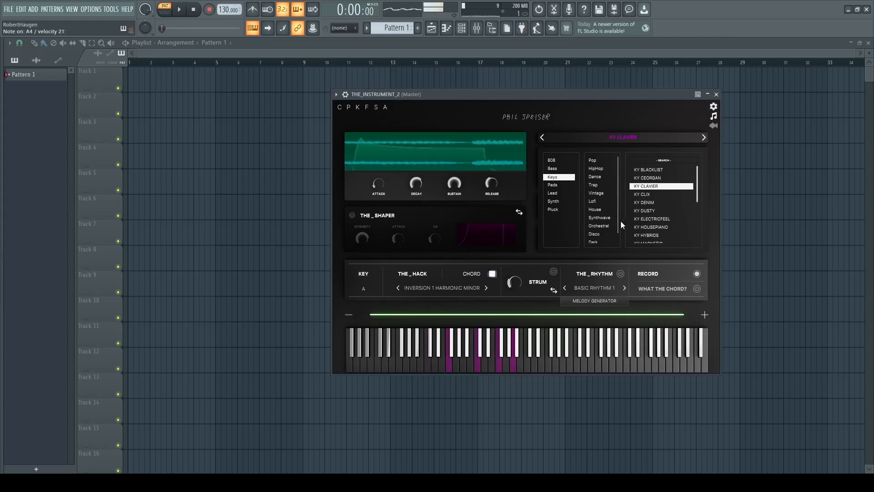
scroll("down", 3)
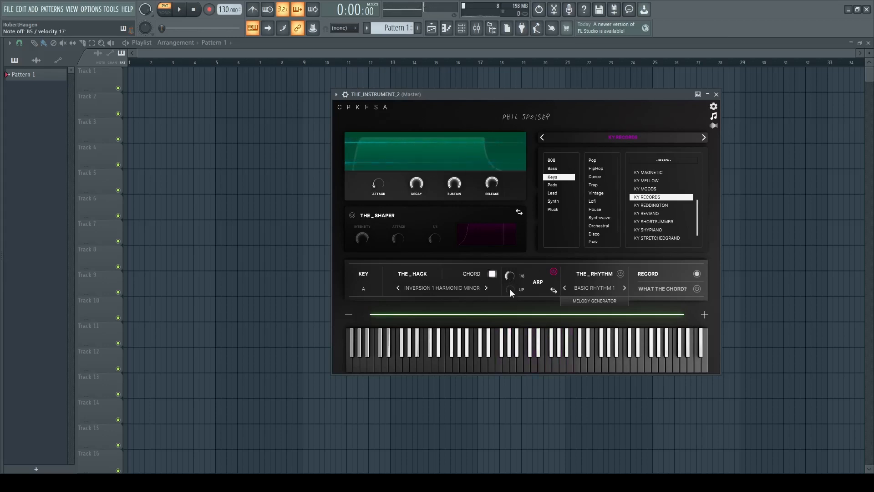
- Set the arpeggio to random order, filter sounds to Disco, and load KY DUSTY keys
left_click(509, 288)
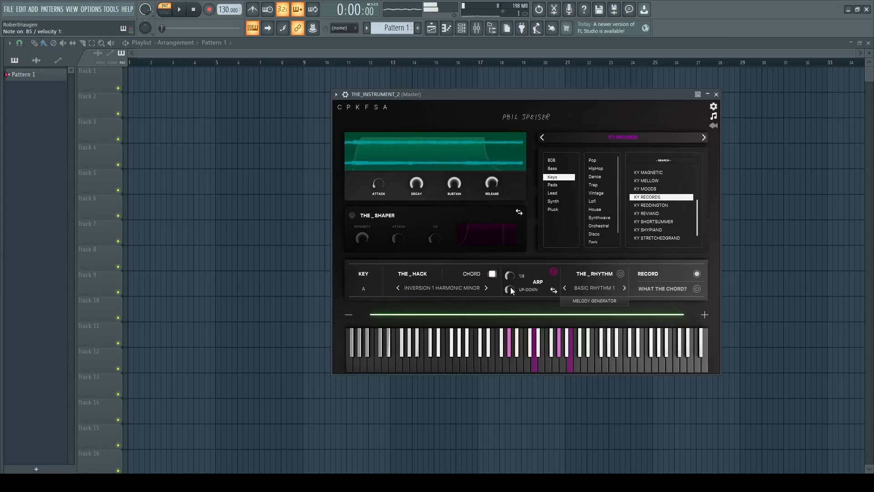
left_click(509, 274)
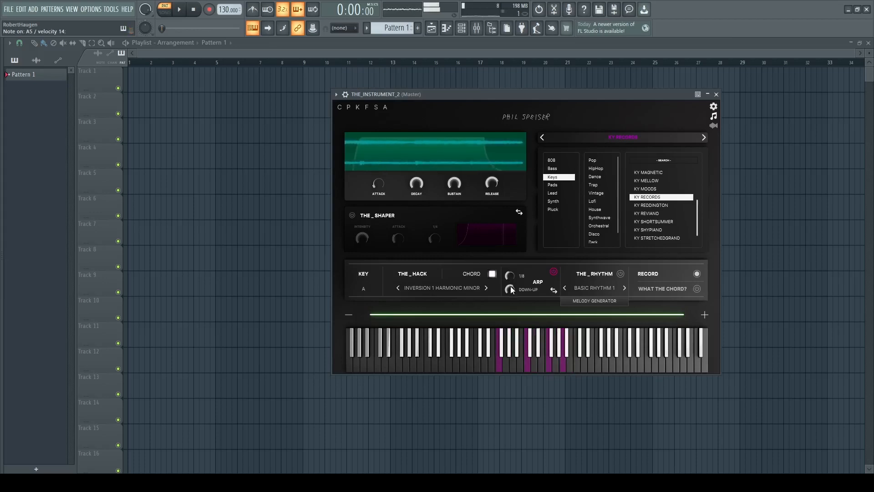
left_click(510, 289)
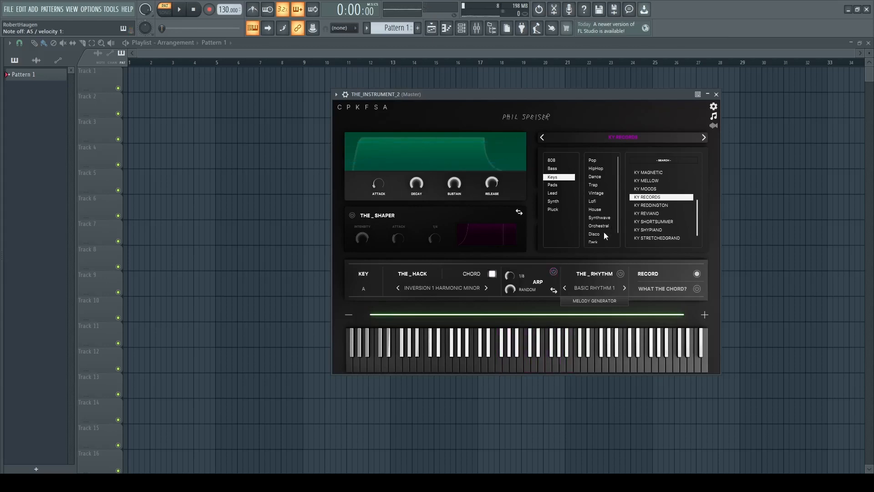
left_click(593, 233)
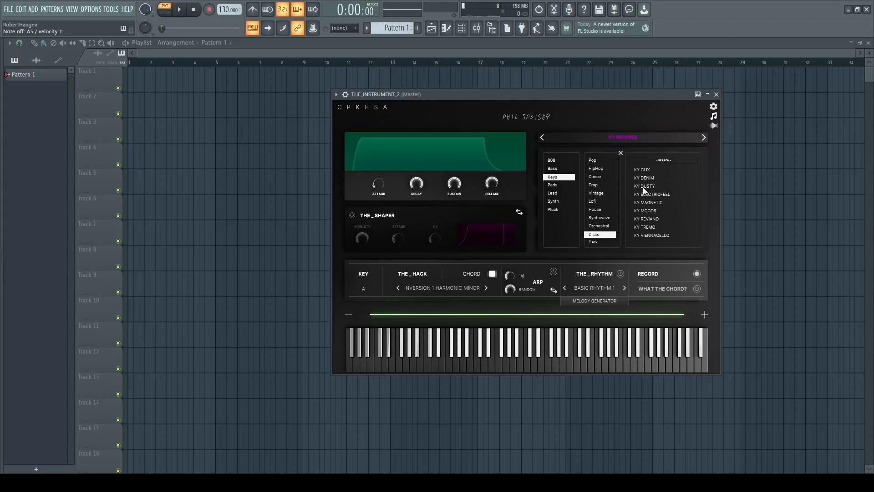
left_click(644, 186)
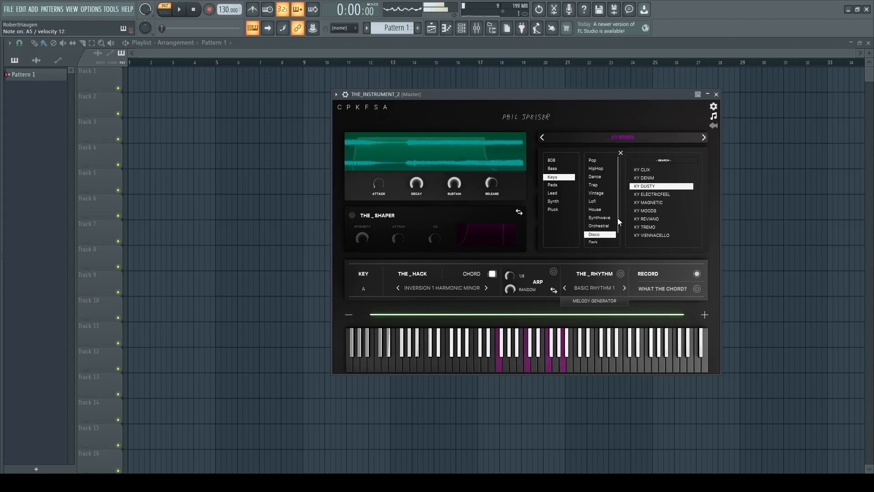
- Switch the mode toggle from CHORD to MELODY and close the sound preset browser
left_click(491, 273)
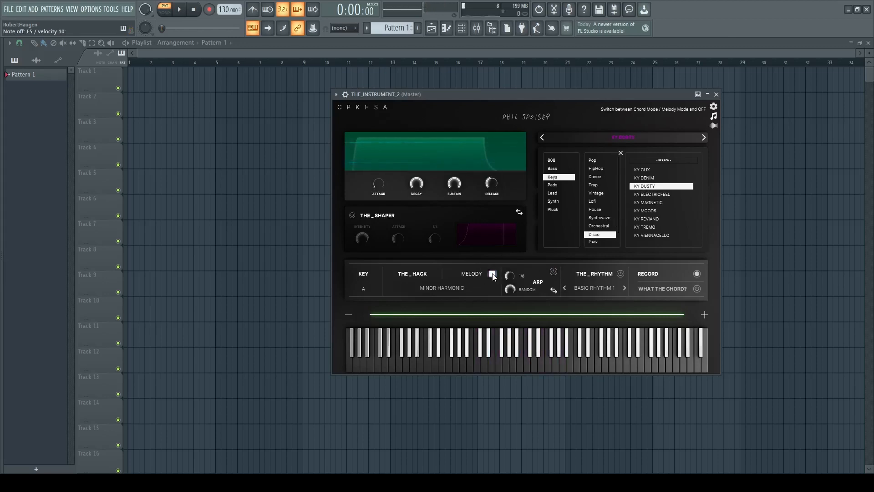
left_click(492, 273)
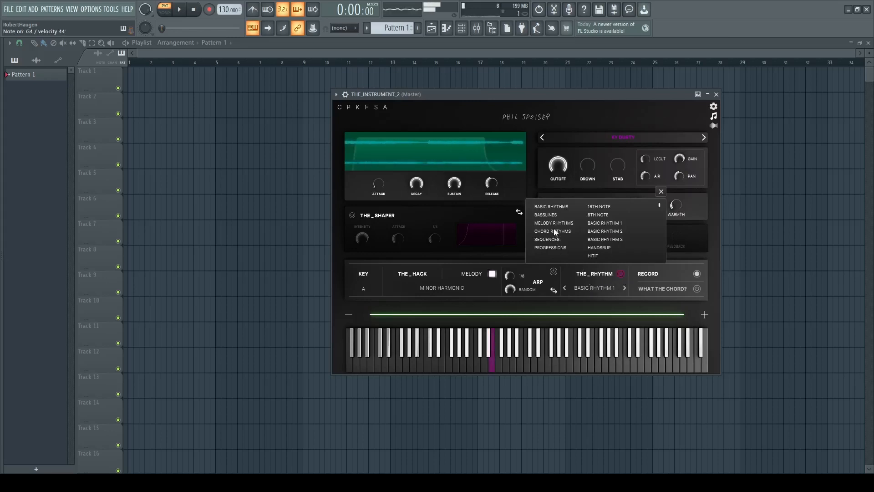
- Audition the Descend, Runner, Raveswing and Upper Hand melody rhythm presets
left_click(553, 222)
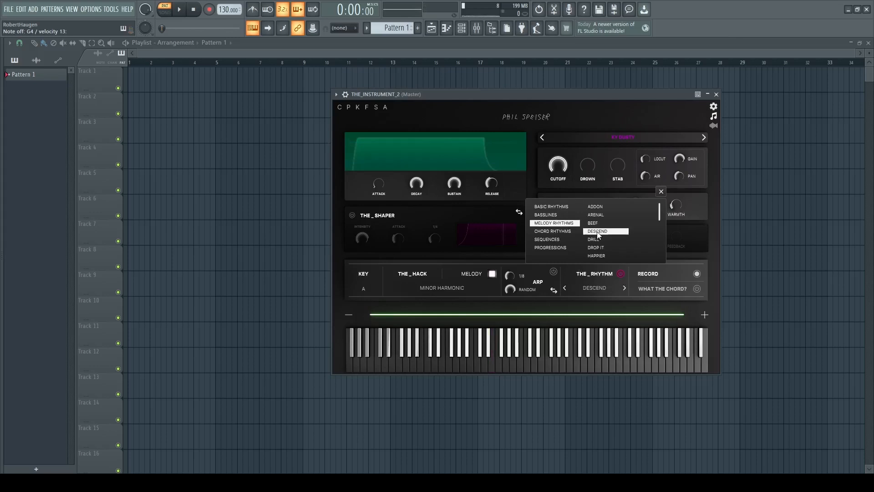
left_click(491, 351)
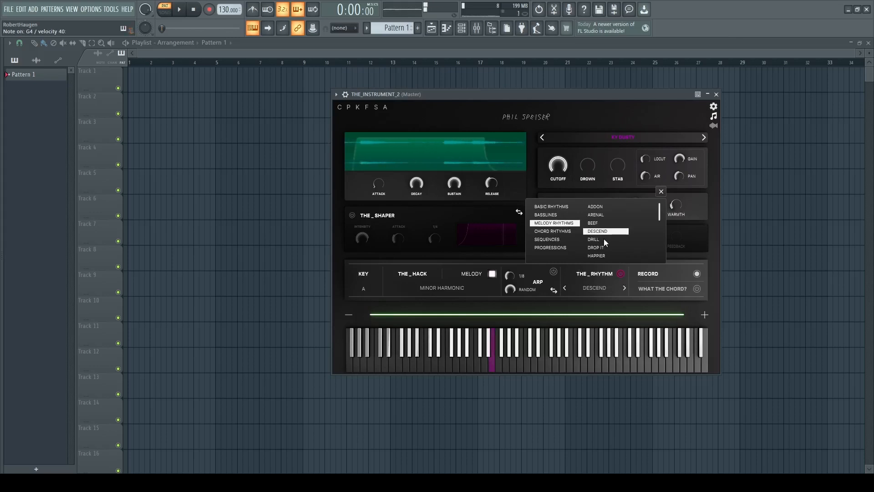
scroll("down", 3)
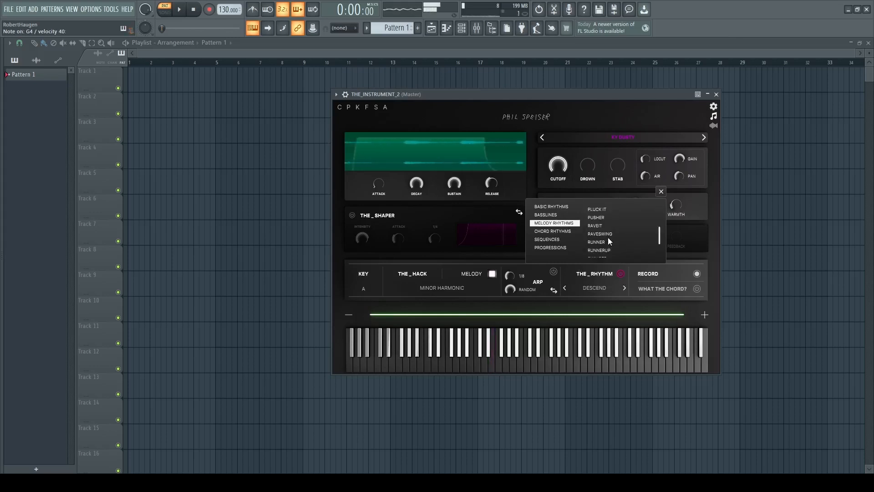
left_click(596, 242)
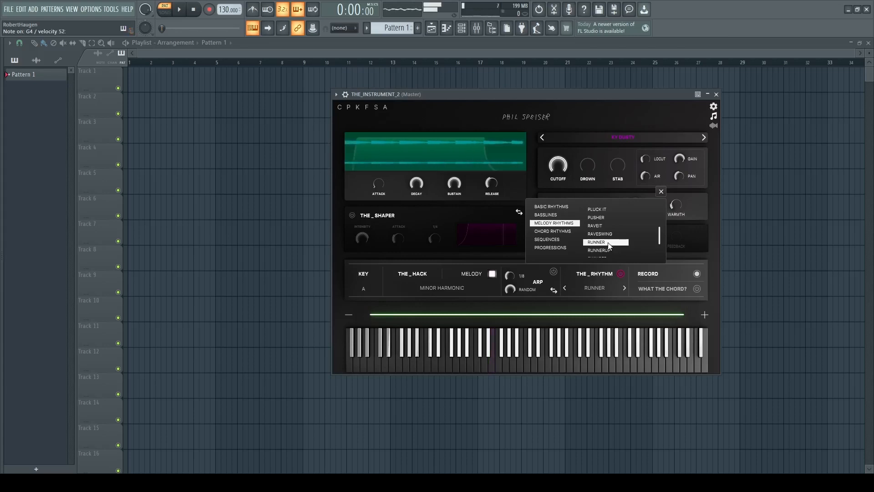
left_click(499, 350)
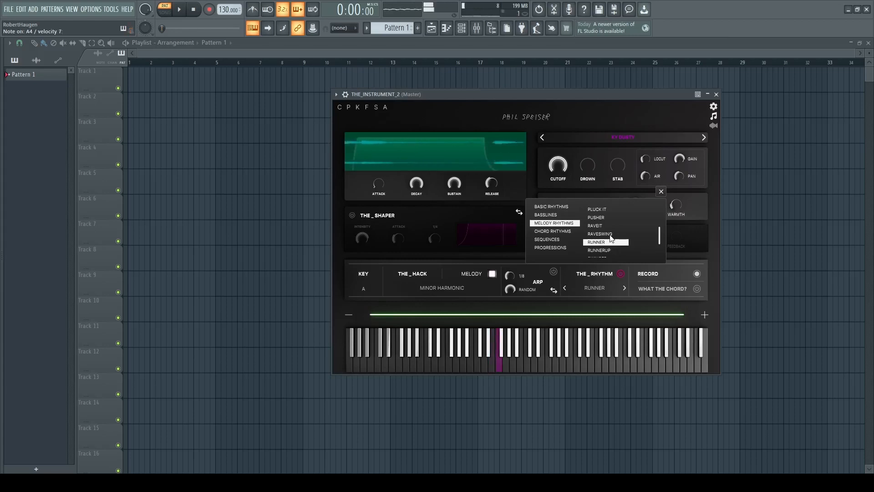
left_click(599, 233)
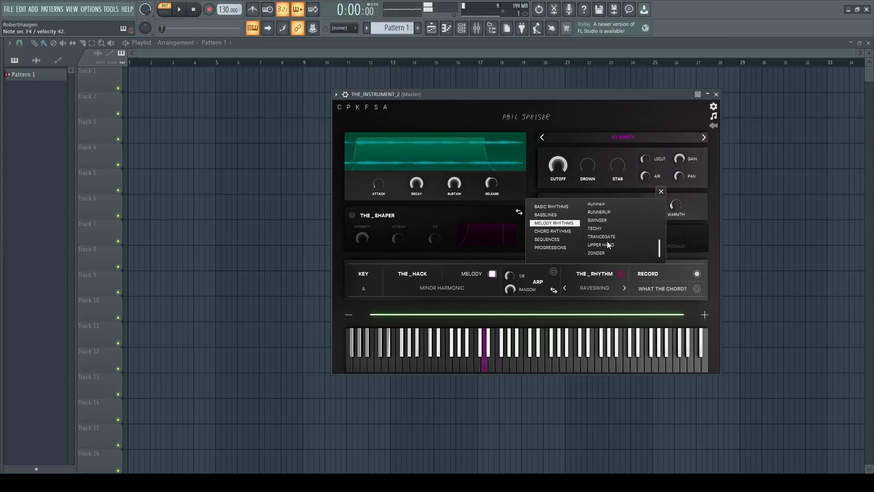
left_click(600, 245)
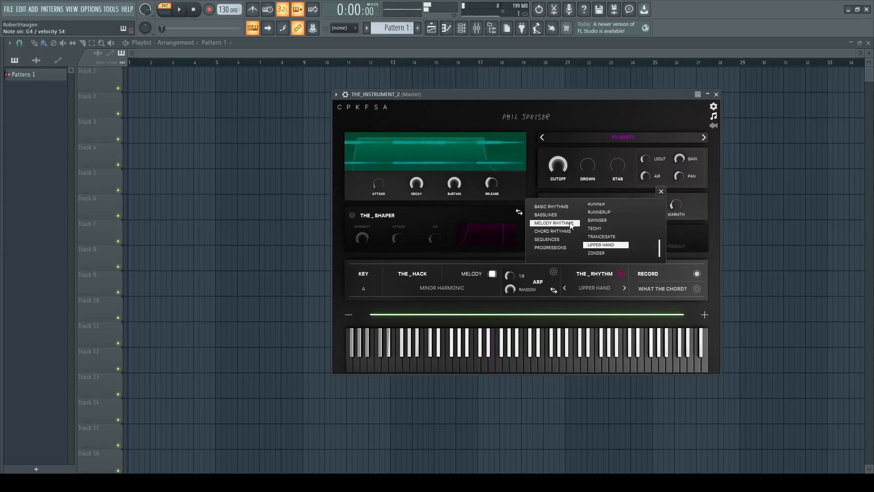
- Try the Nostalgia sequence, settle on Wings, and turn rhythm mode on
left_click(476, 354)
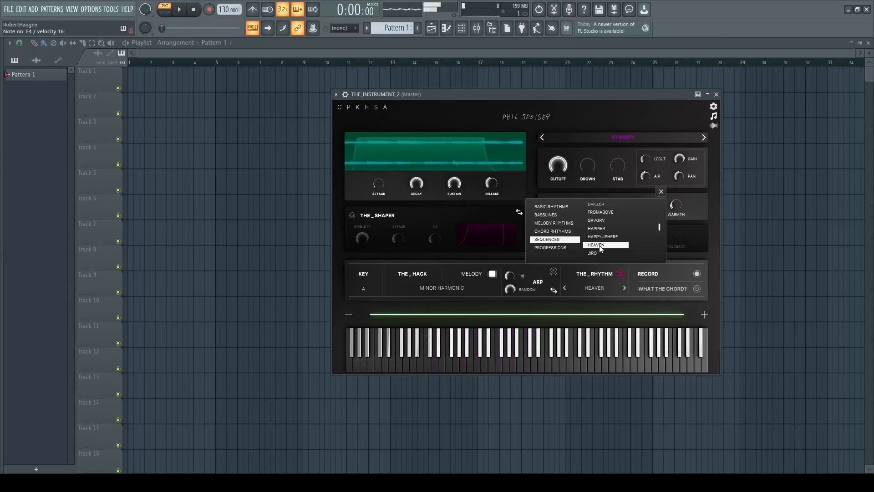
scroll("down", 3)
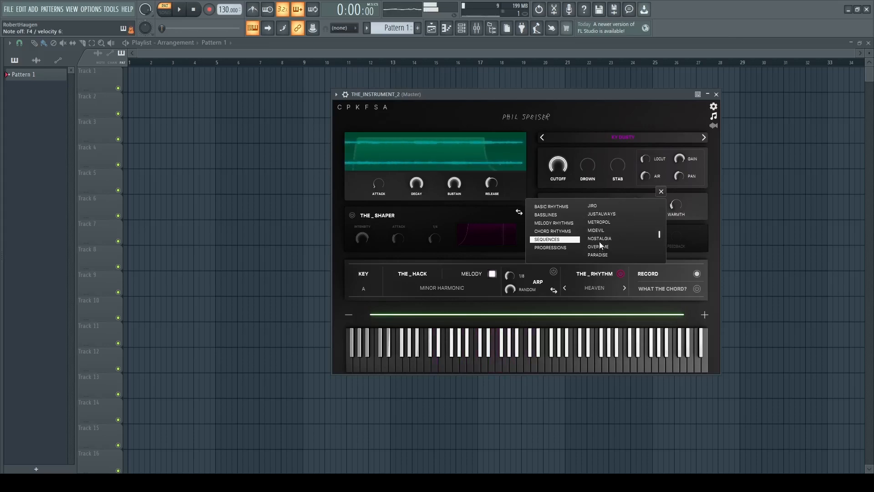
left_click(599, 239)
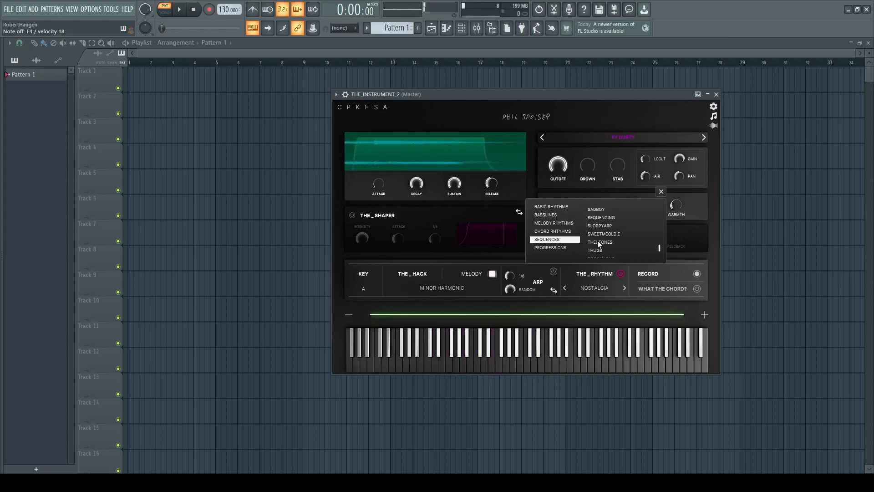
left_click(600, 242)
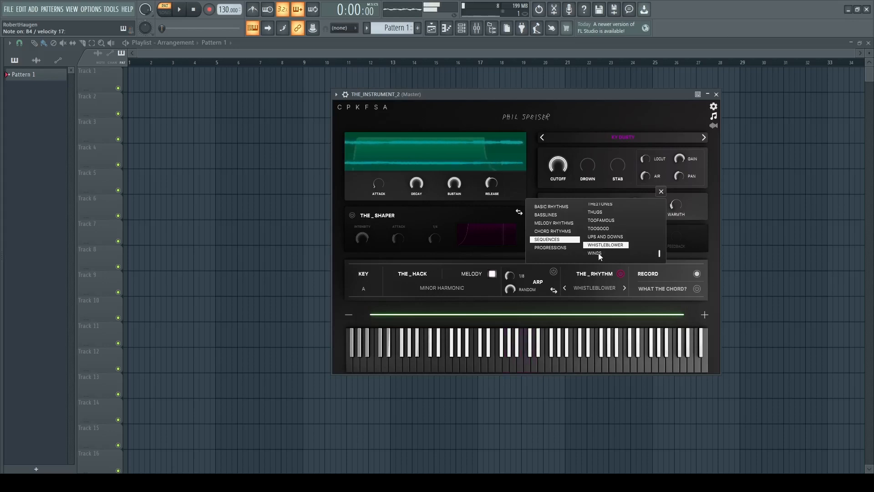
left_click(593, 253)
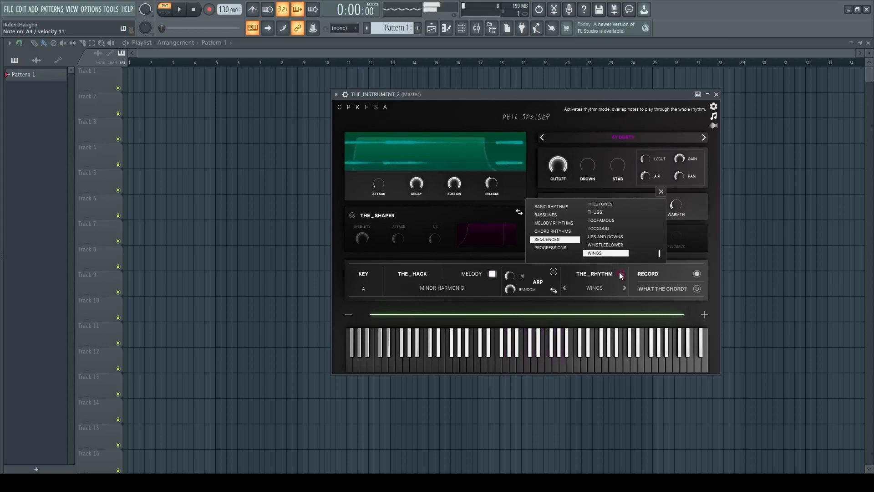
left_click(541, 348)
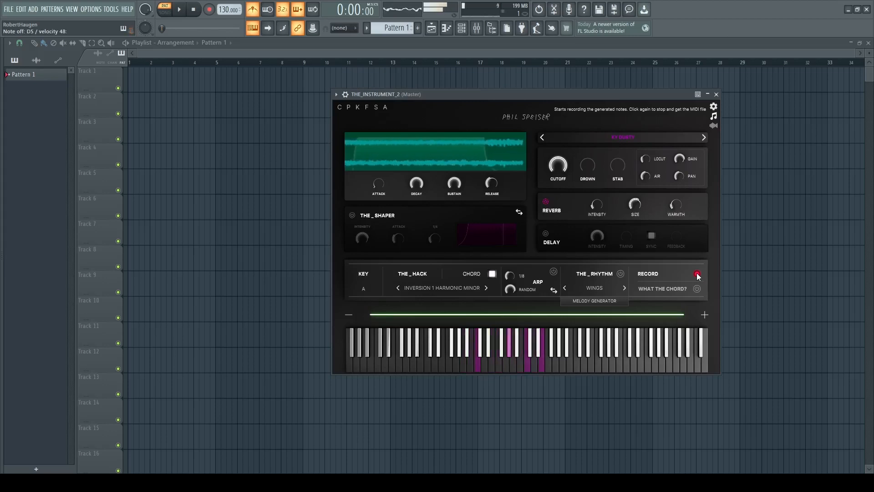
- Record the generated WINGS chord notes, then stop recording to get the MIDI file
left_click(696, 273)
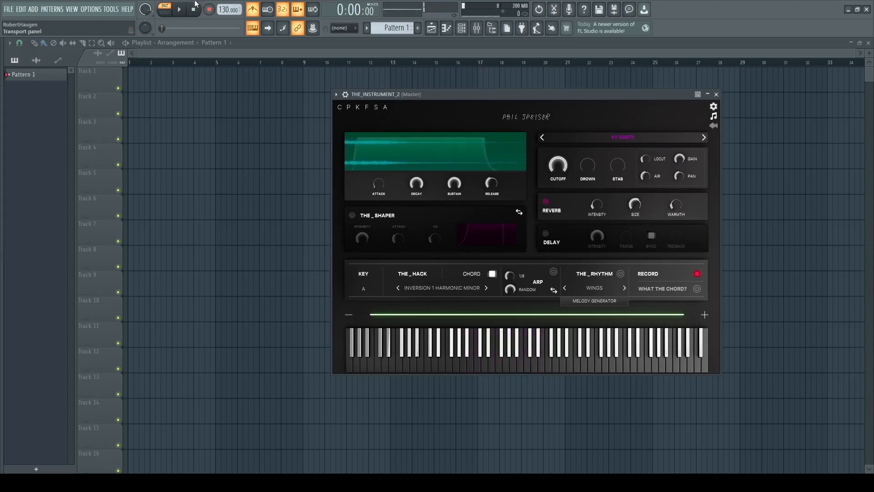
mouse_move(696, 273)
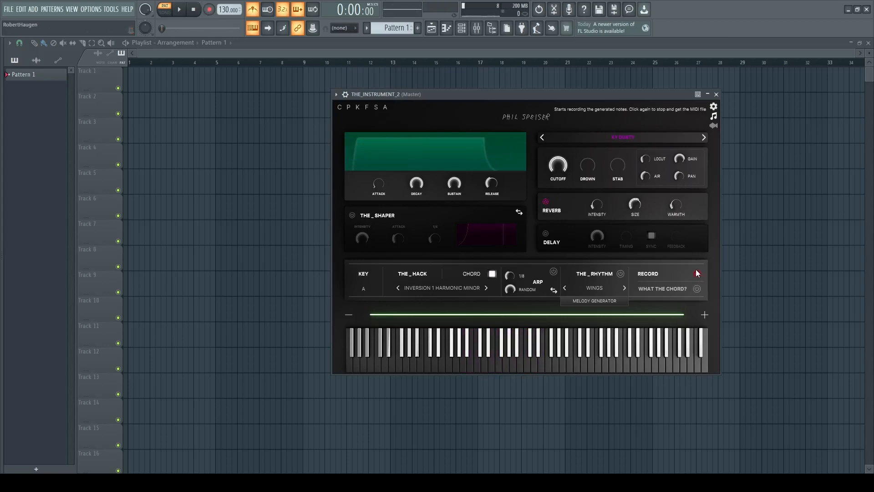
left_click(695, 274)
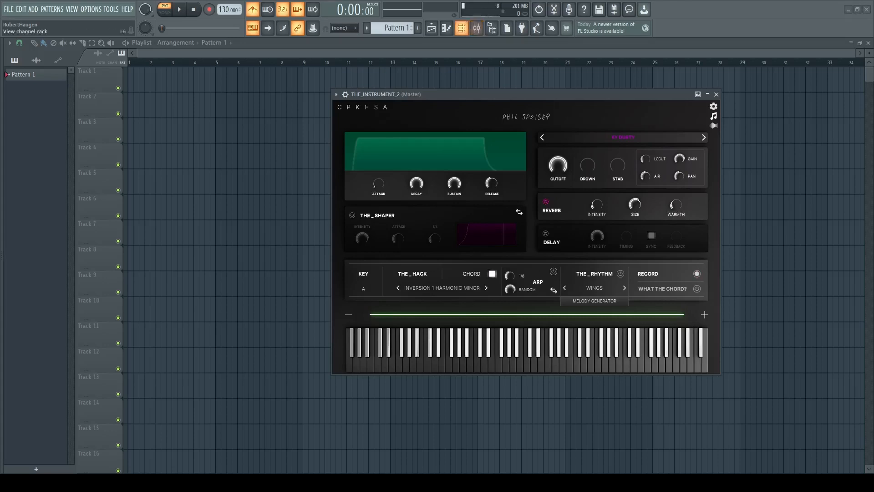
- Add a second THE_INSTRUMENT channel via the channel rack and bring its plugin window forward
left_click(460, 28)
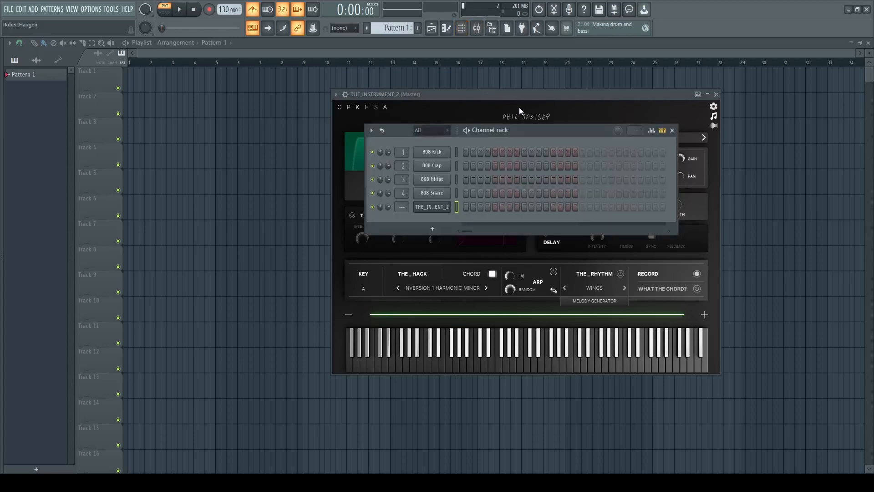
mouse_move(432, 228)
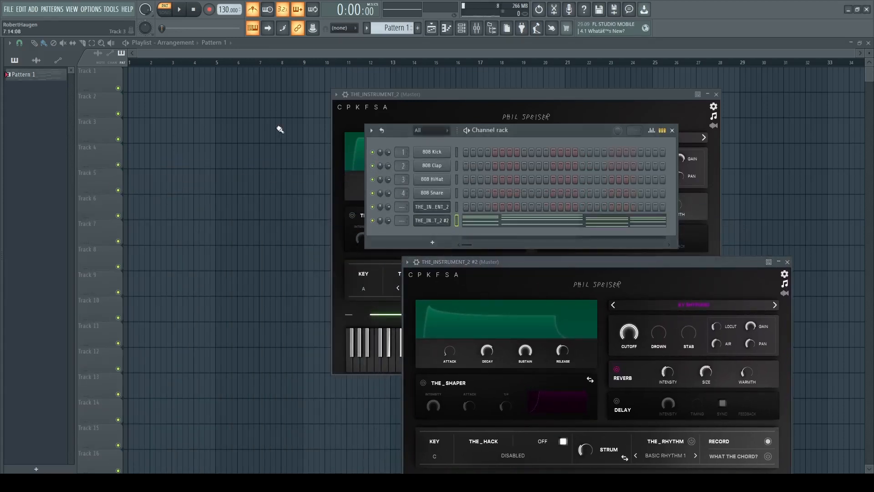
left_click(179, 10)
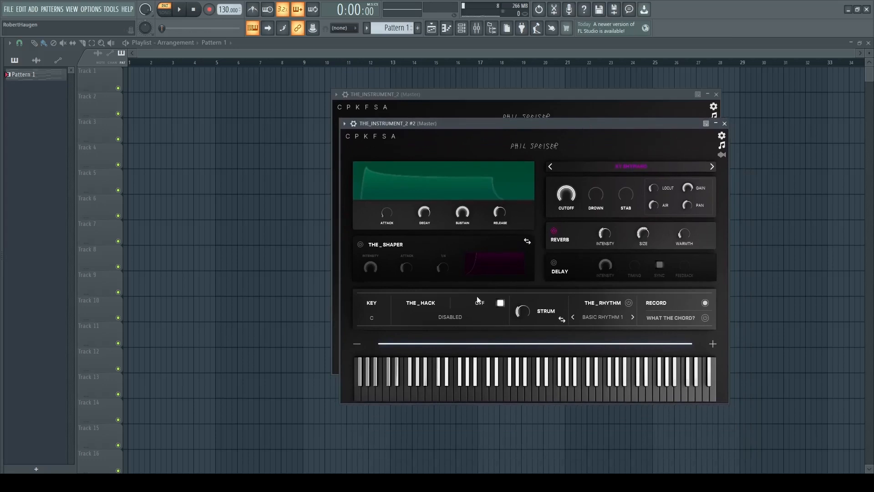
- Cycle the second instrument's toggle through MELODY to CHORD with 01 Triad Major in C
left_click(522, 382)
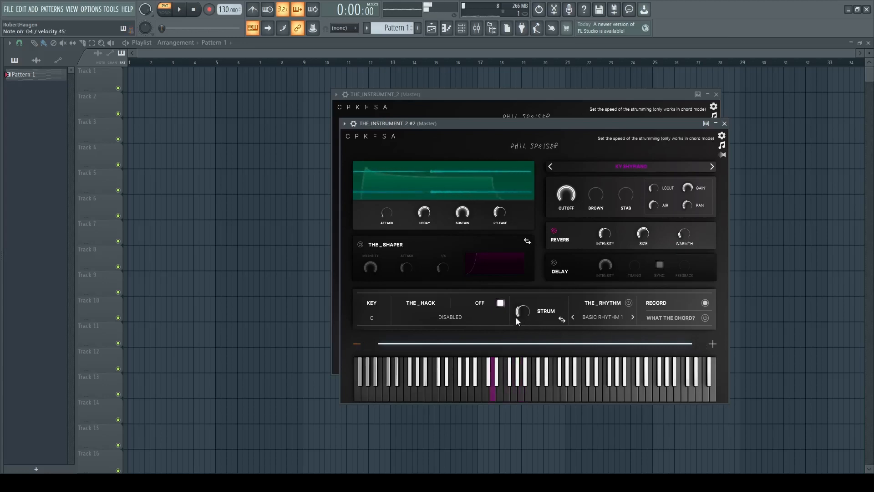
left_click(500, 302)
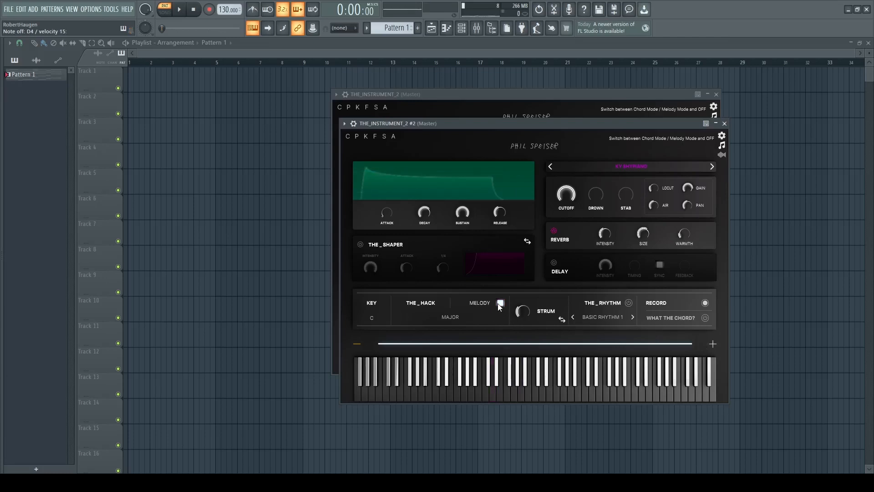
left_click(500, 302)
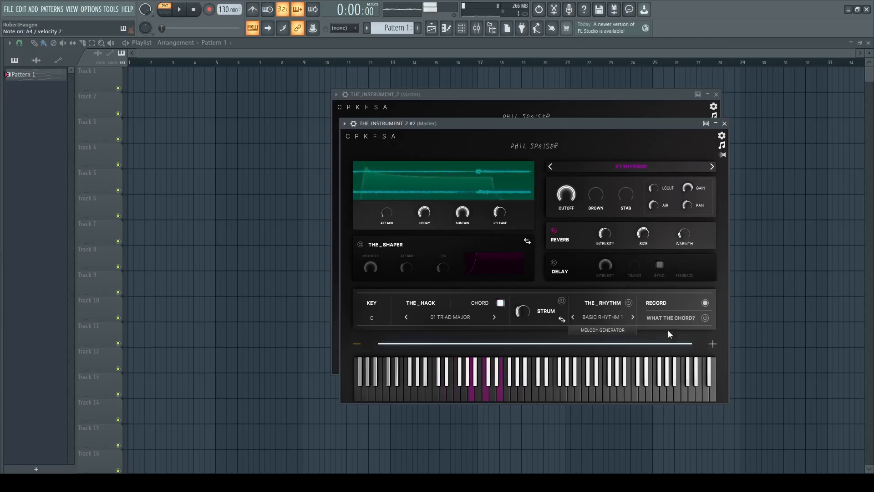